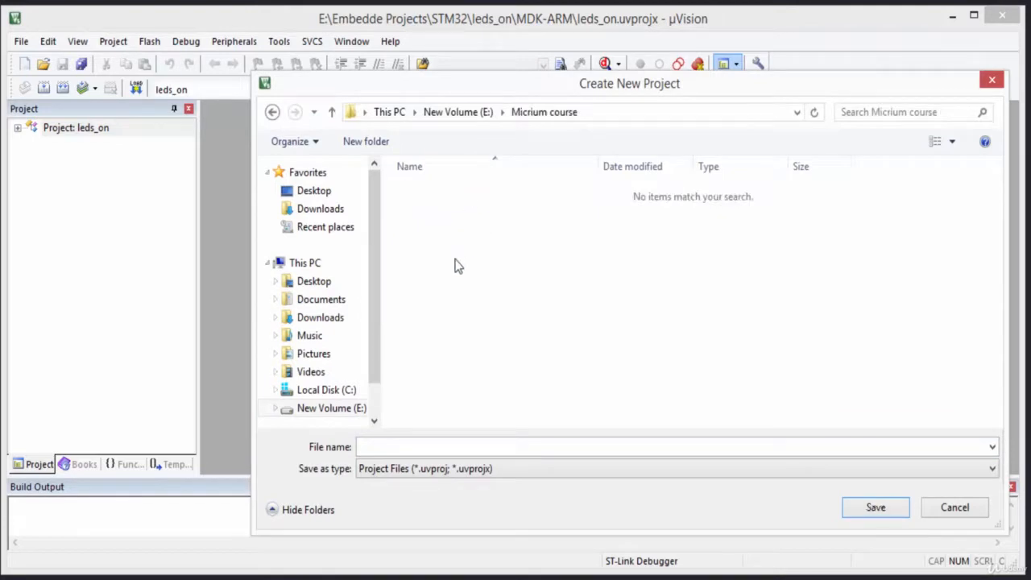
Step: Create a new Getting Started folder inside Micrium course and enter it
right_click(454, 266)
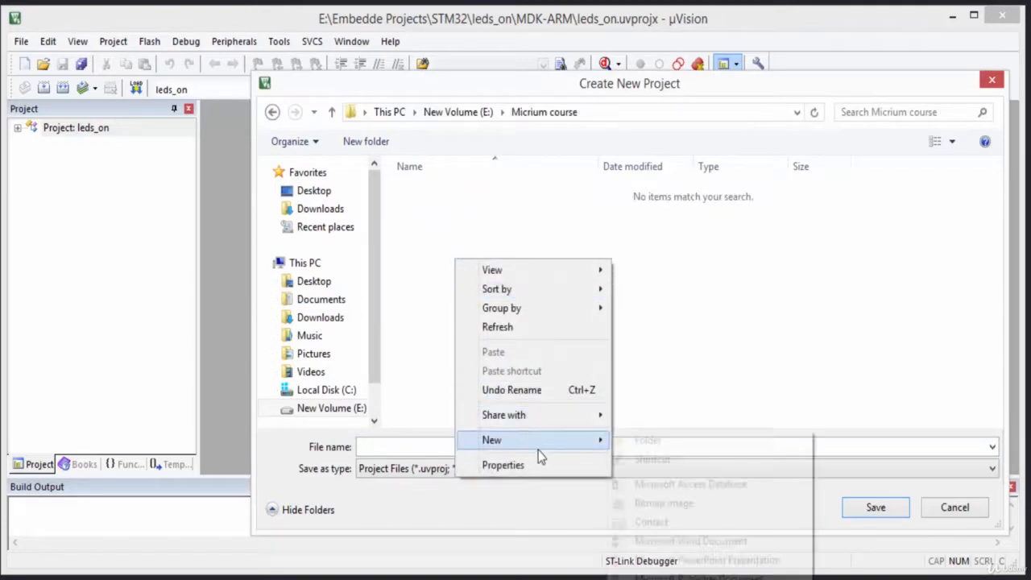
click(647, 440)
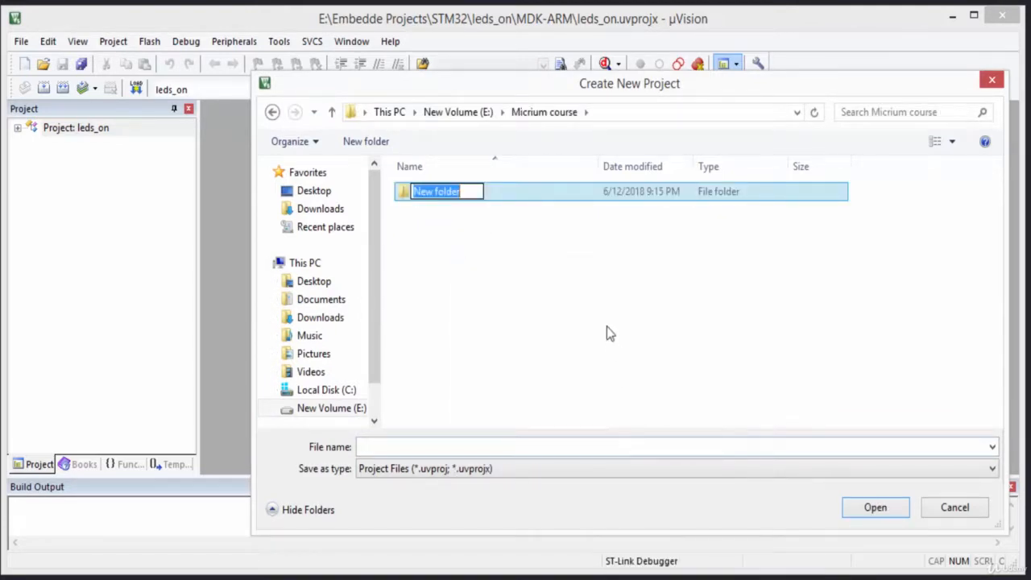
text(F)
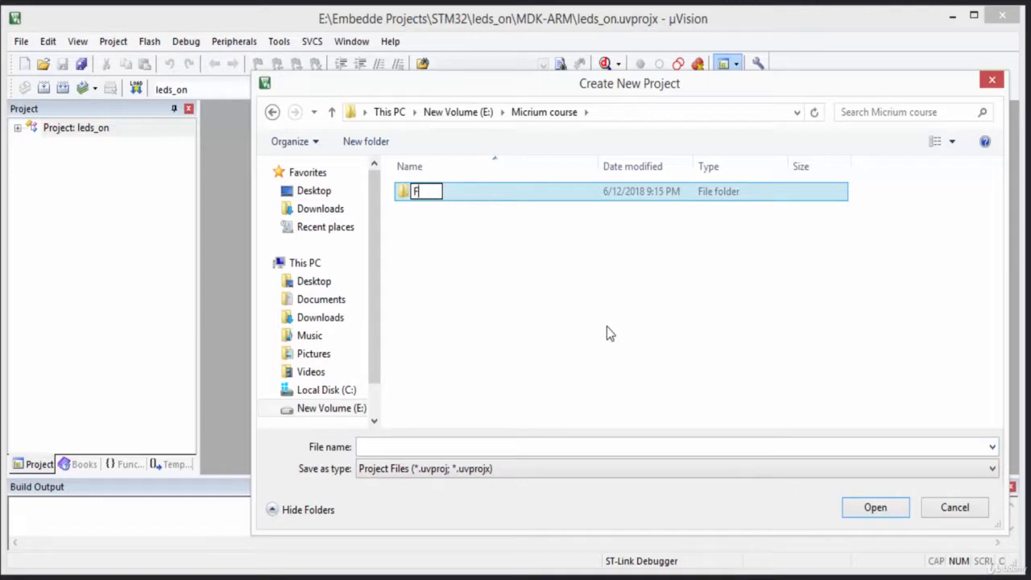
text(Getting Started)
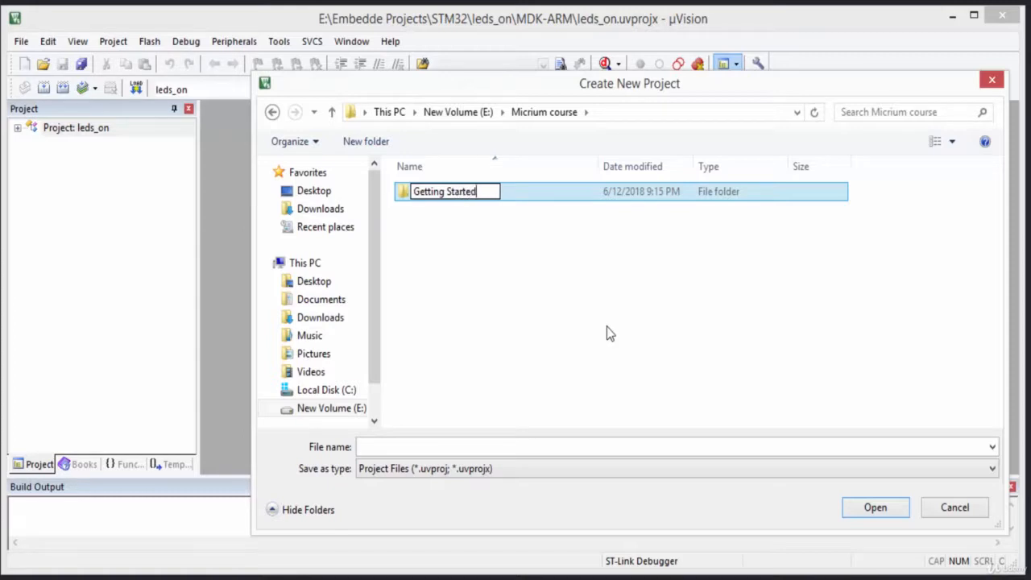
double_click(444, 190)
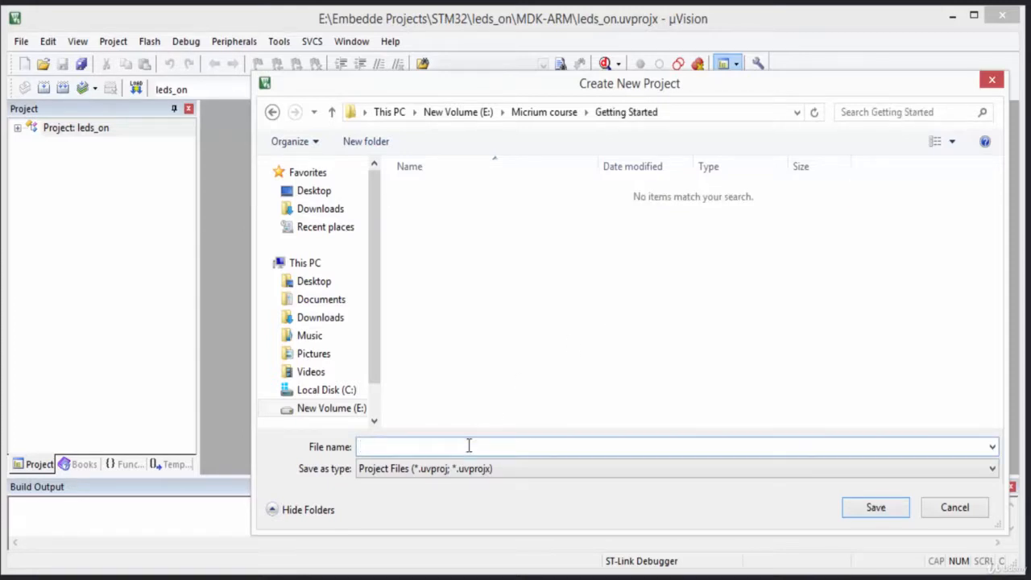
Step: Save the new project as rtos_counter inside the Getting Started folder
text(rtos)
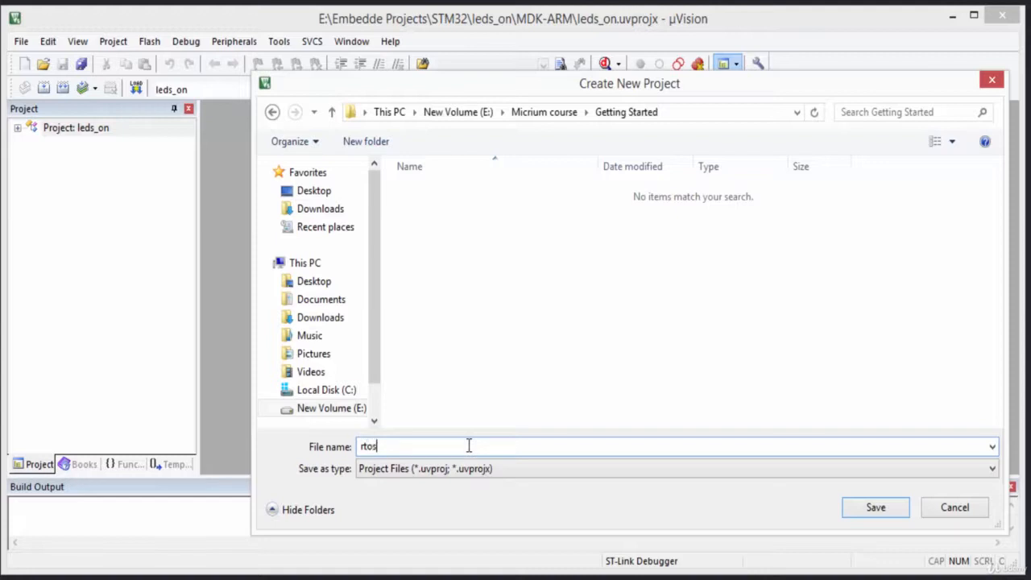
text(_counter)
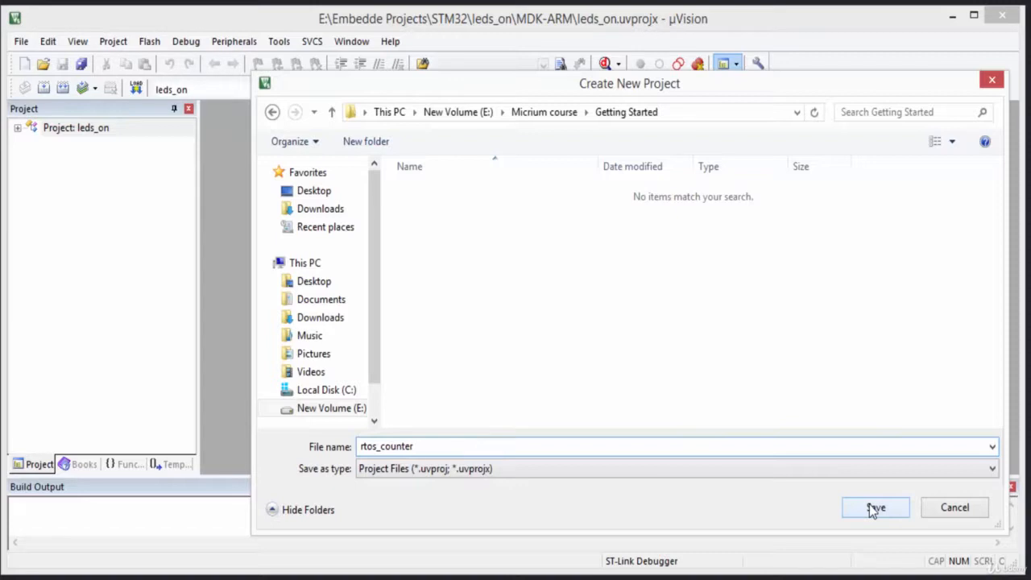
click(875, 506)
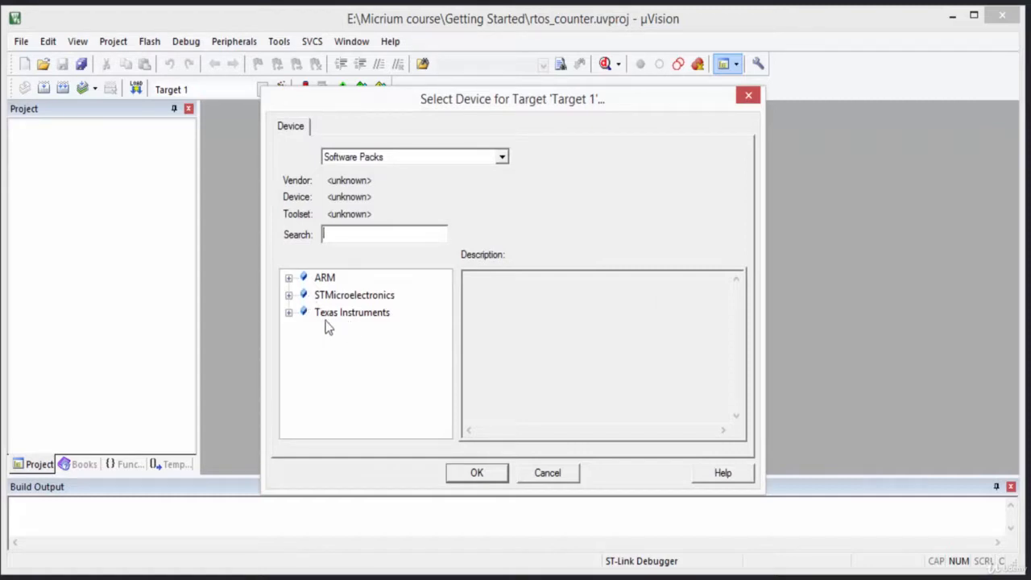
mouse_move(328, 309)
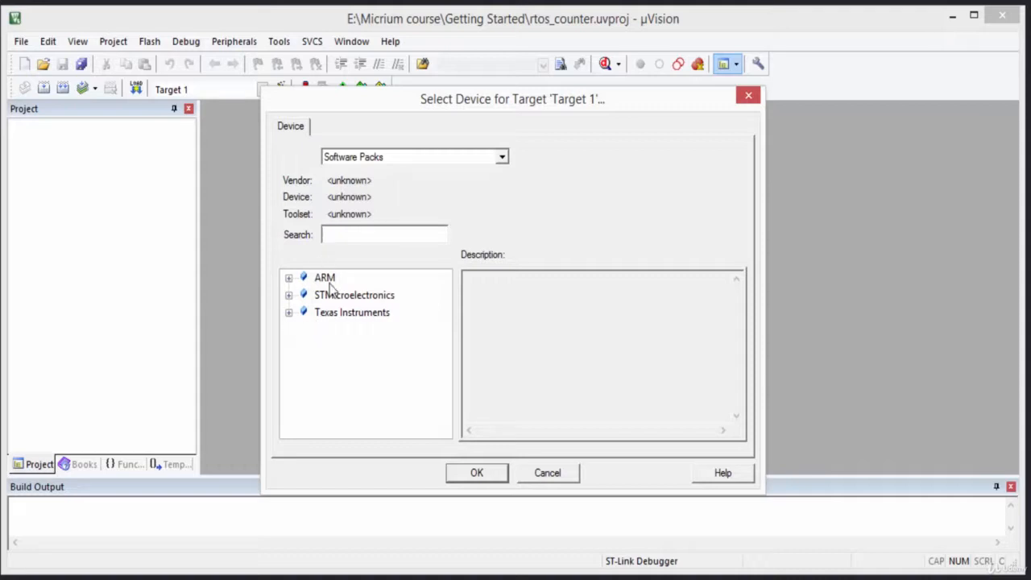
Step: Search the device list for stm32f and select the STM32F411VE as the target device
click(384, 235)
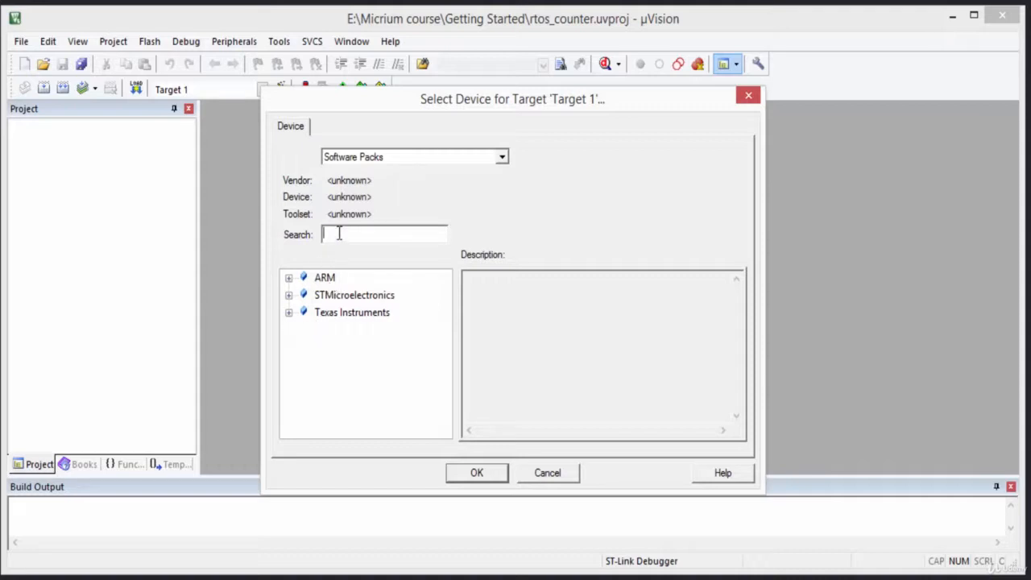
text(stm32f411vet)
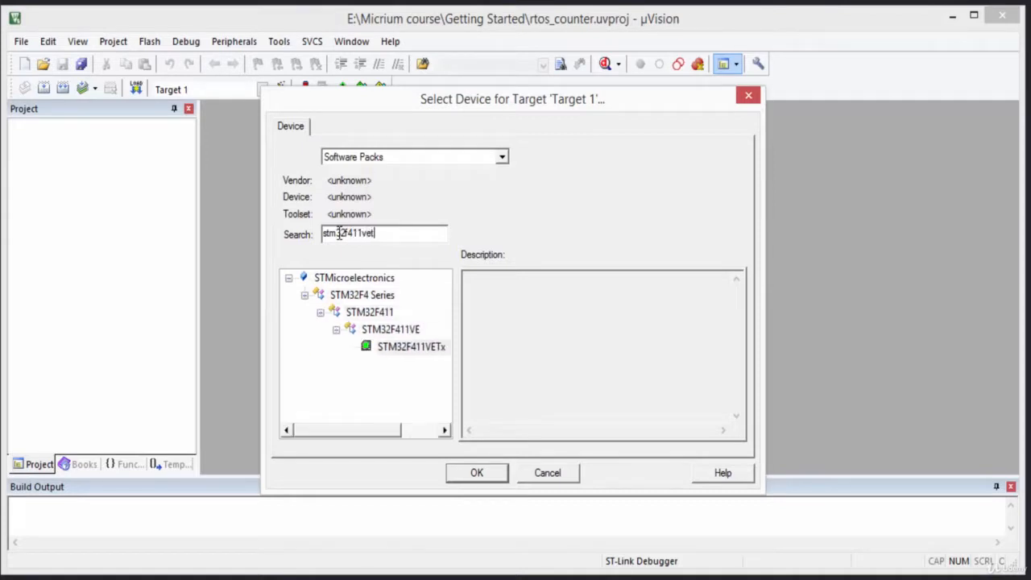
click(411, 346)
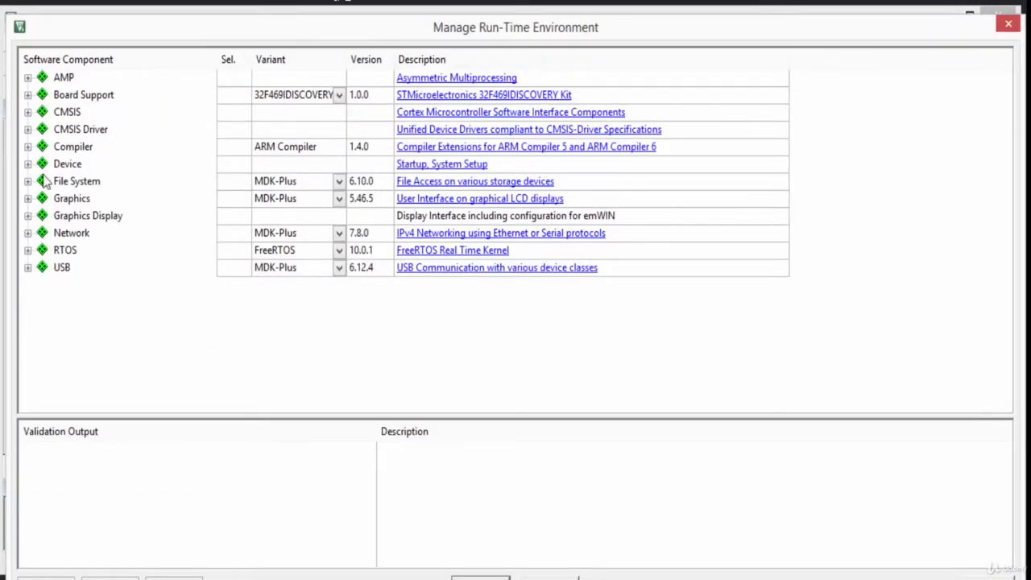
Step: Include the CMSIS CORE component in the project's run-time environment
click(27, 111)
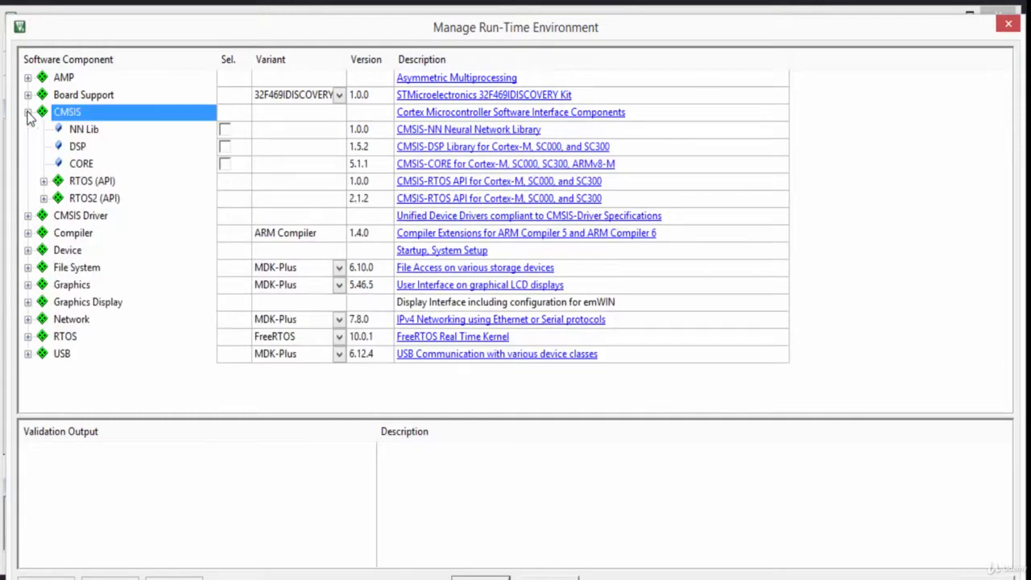
click(226, 164)
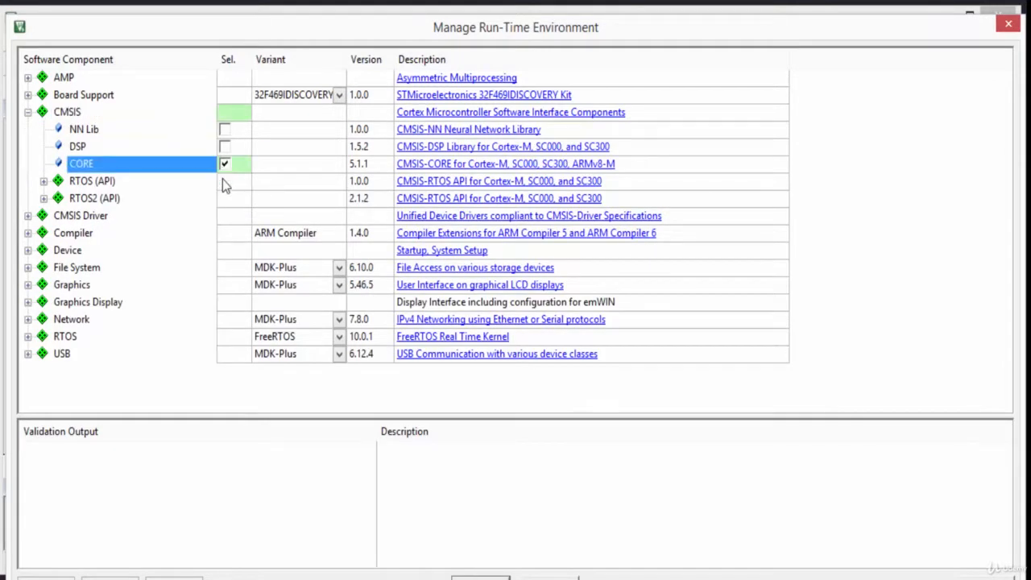
mouse_move(203, 209)
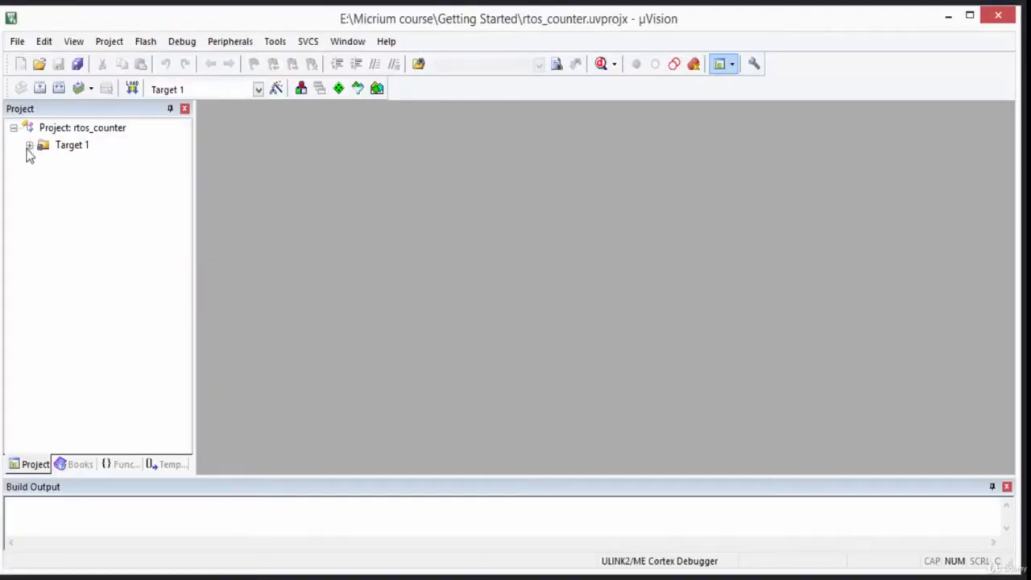
Step: Rename Target 1 to stm32f4 and Source Group 1 to app
click(29, 145)
text(s)
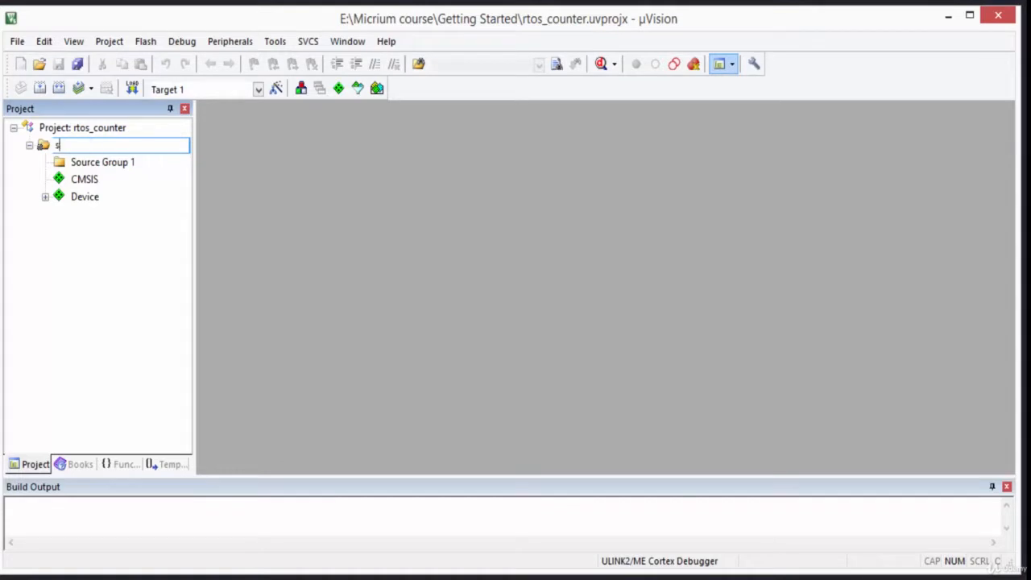
text(tm32f4)
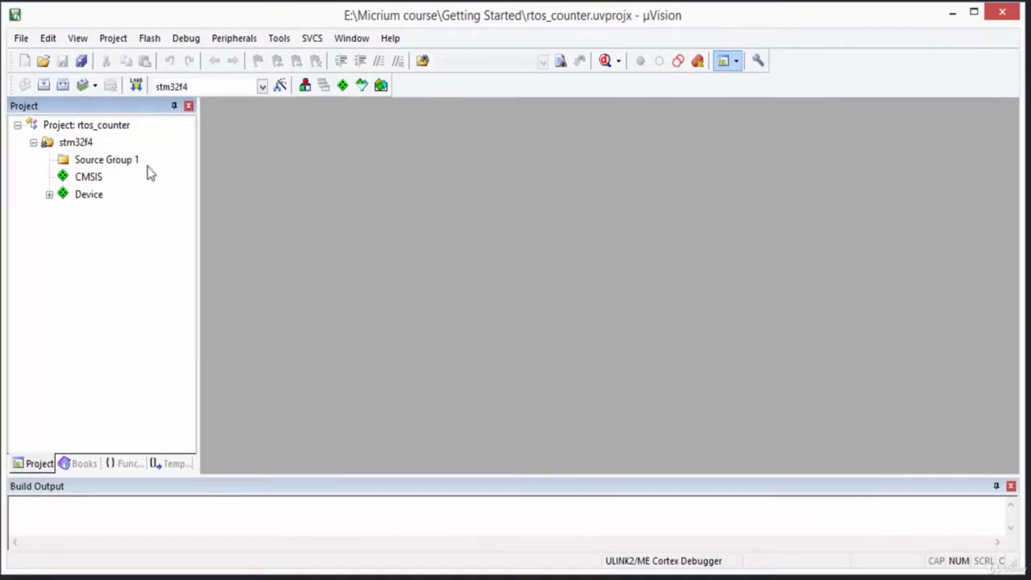
double_click(106, 159)
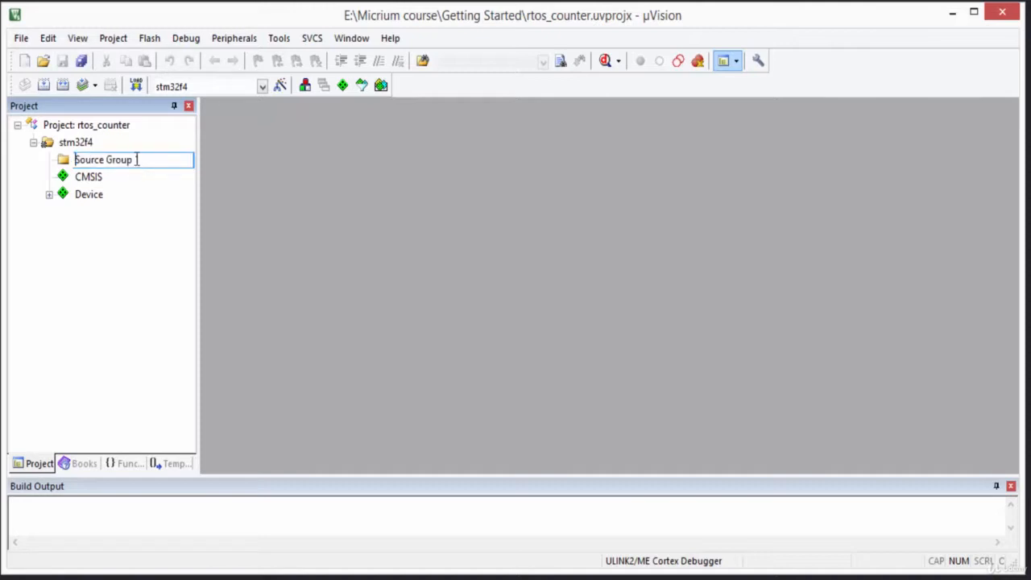
text(app)
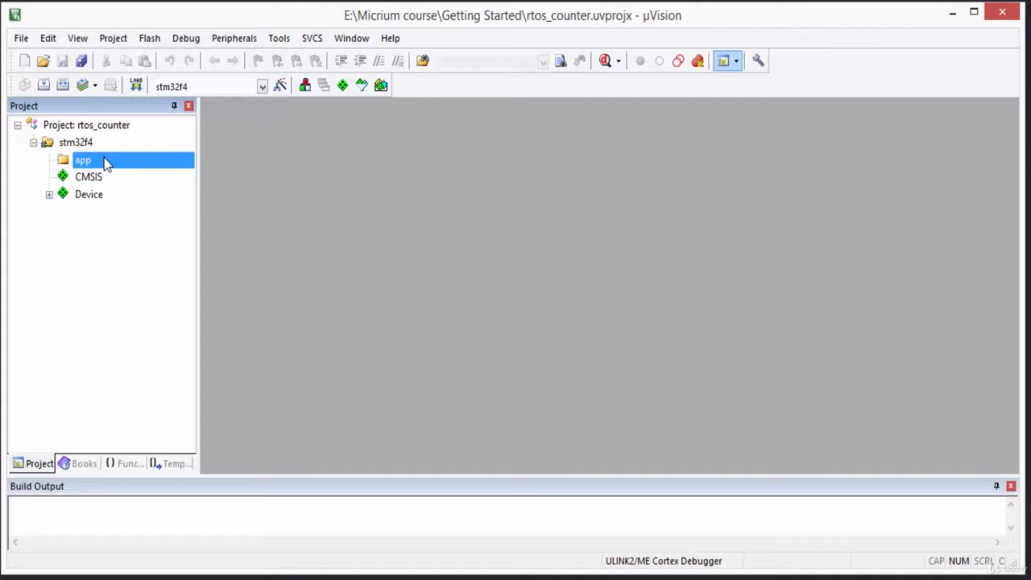
Step: Add a new C source file app.c to the app group
right_click(84, 160)
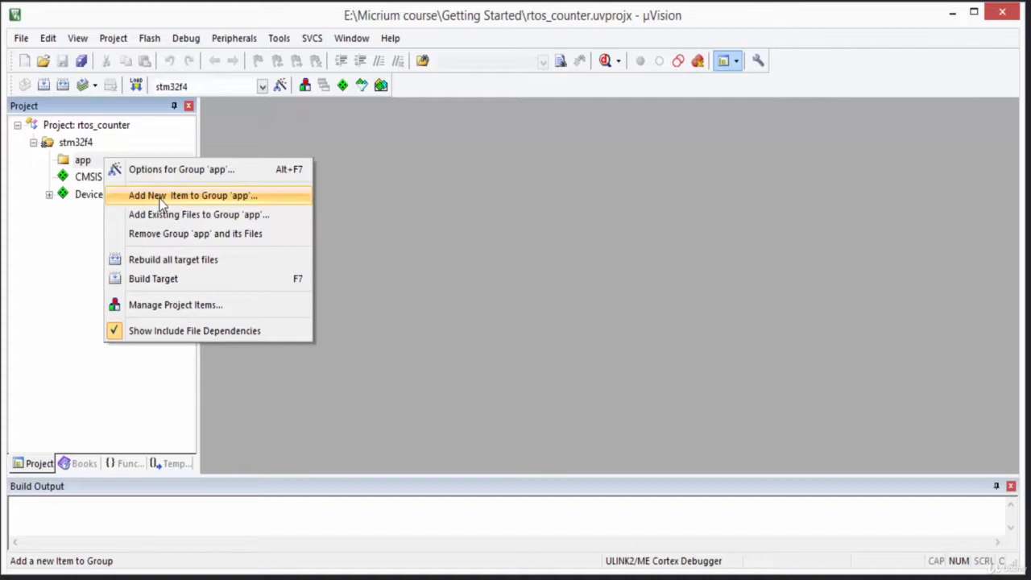
click(194, 195)
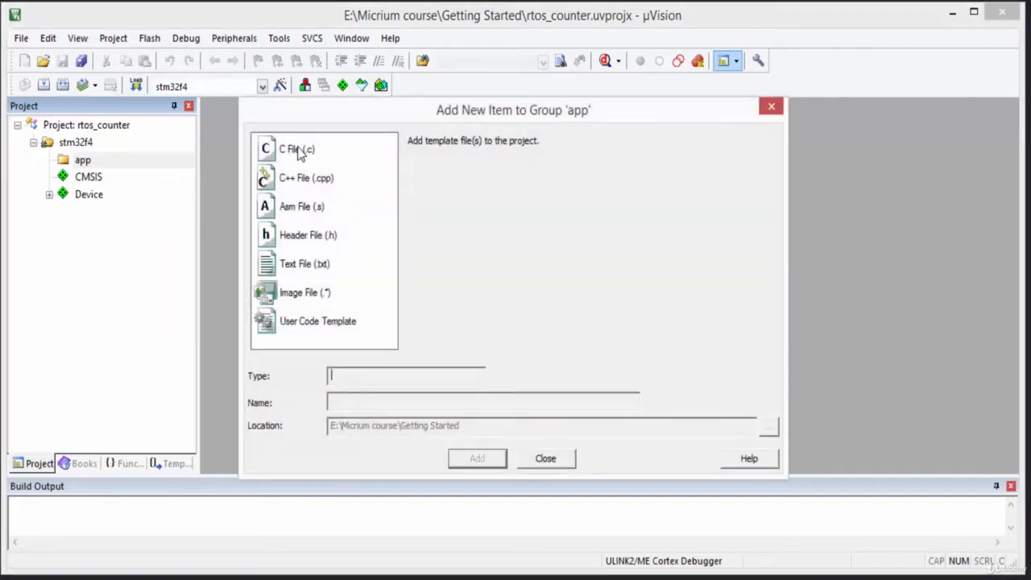
click(296, 148)
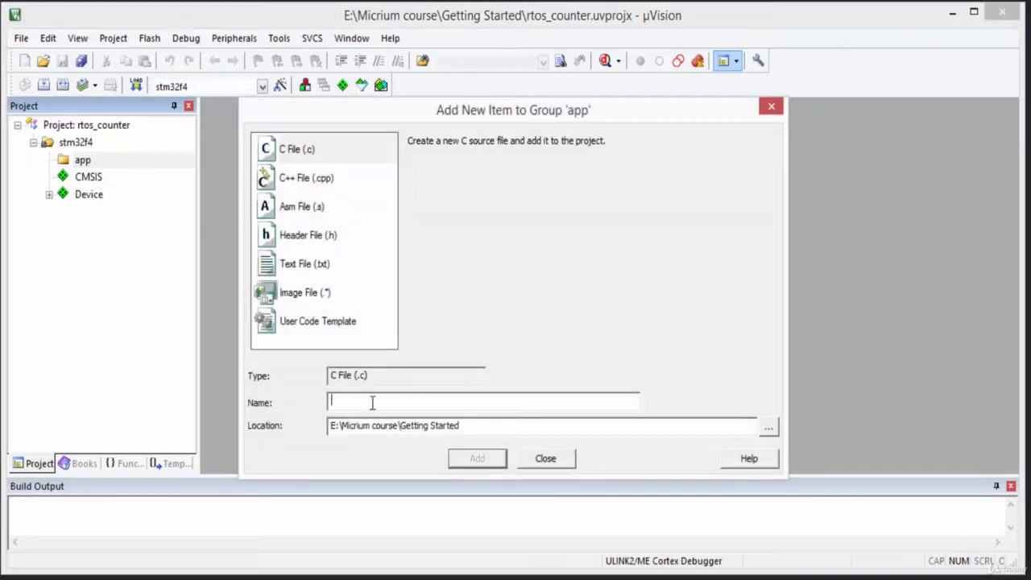
text(a)
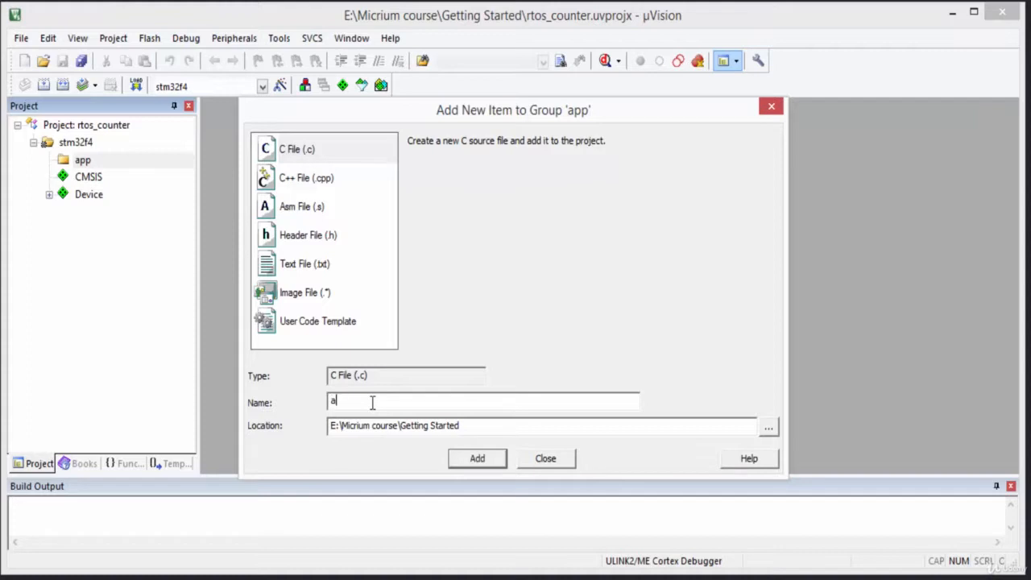
click(477, 457)
text(i)
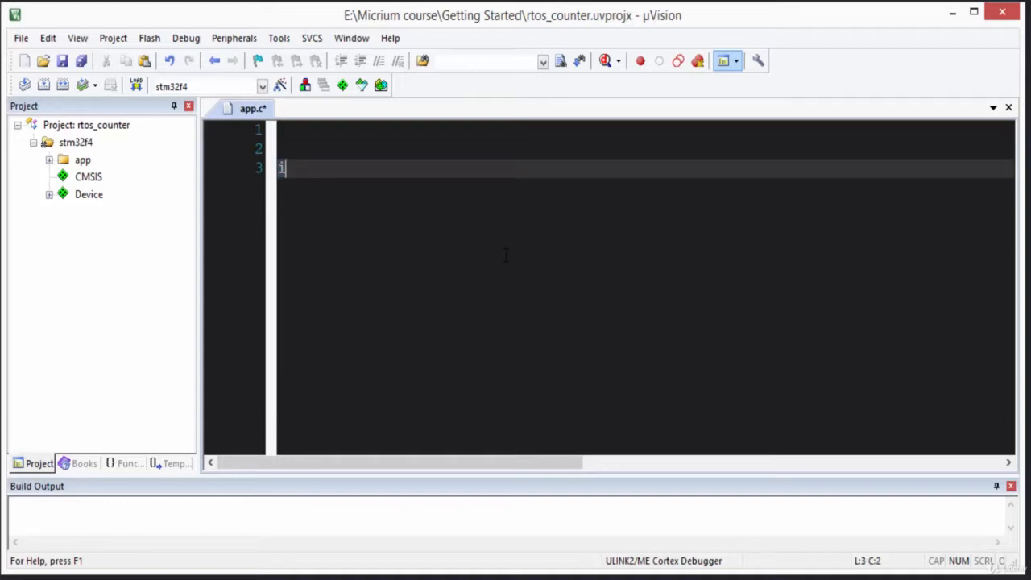
Step: Write an int main() function containing an endless while(1) loop
text(nt main)
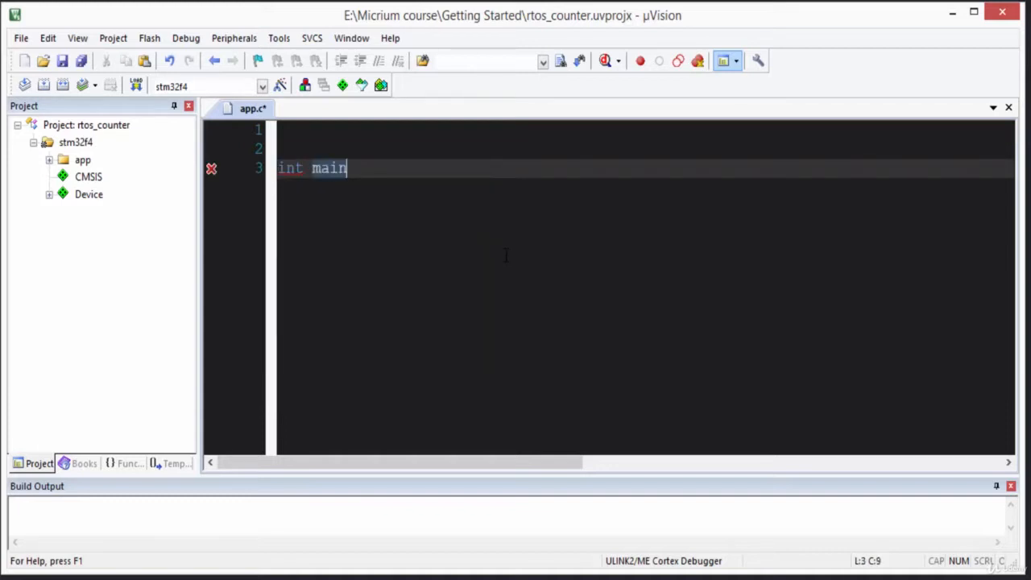
text(())
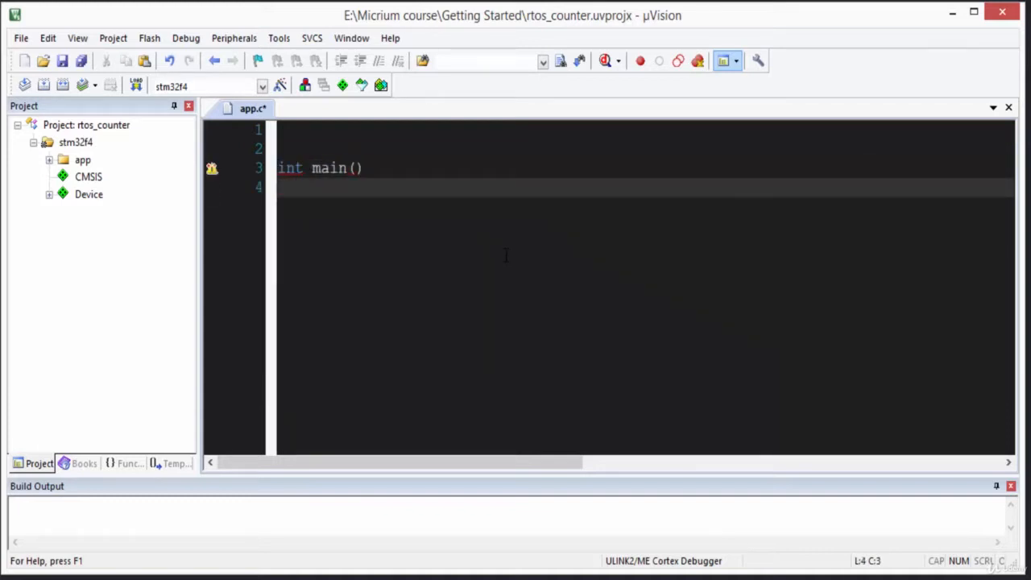
text({)
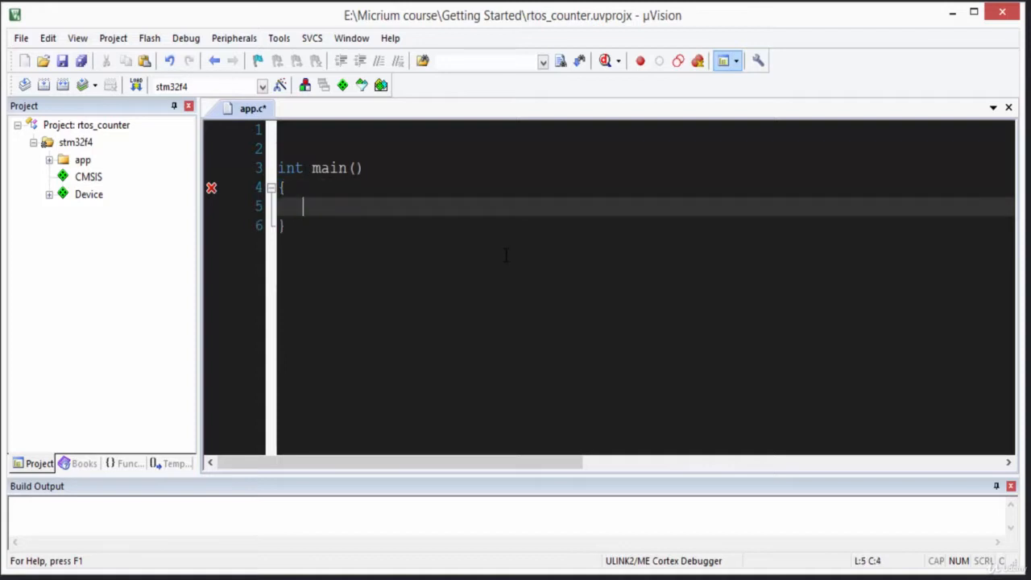
text(while)
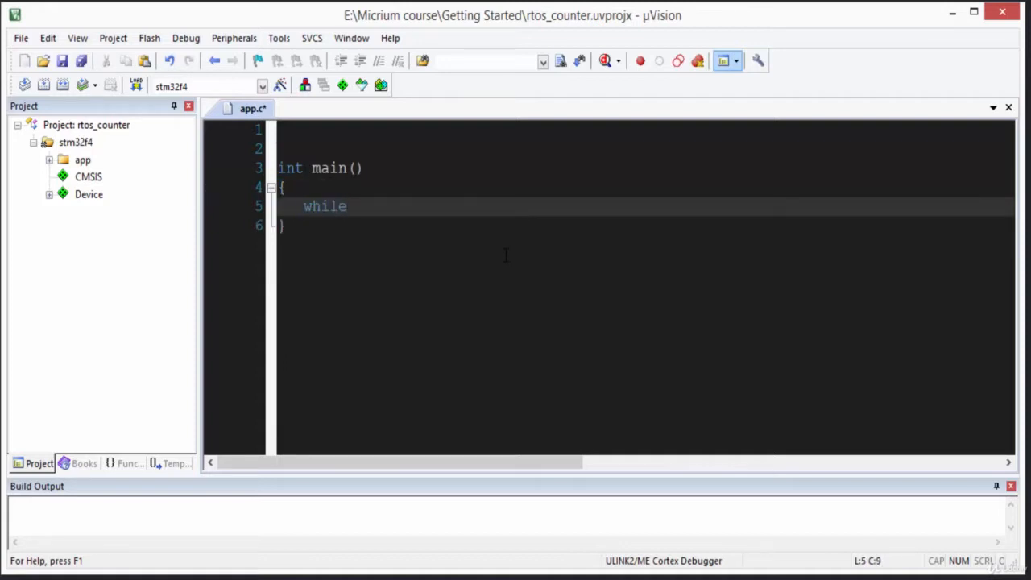
text((1))
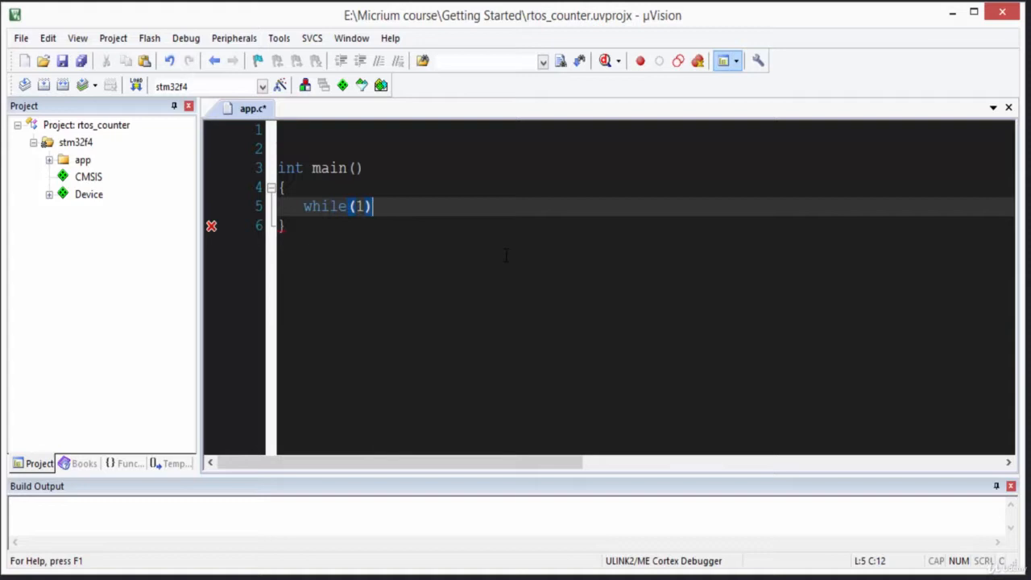
text({)
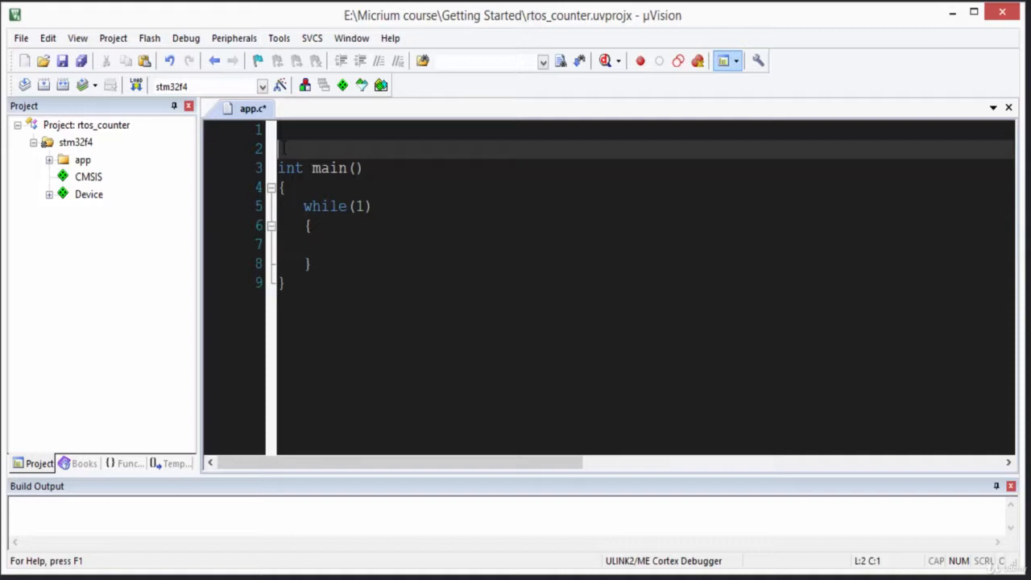
Step: Declare uint32_t counter above main and include stdint.h
text(uint32)
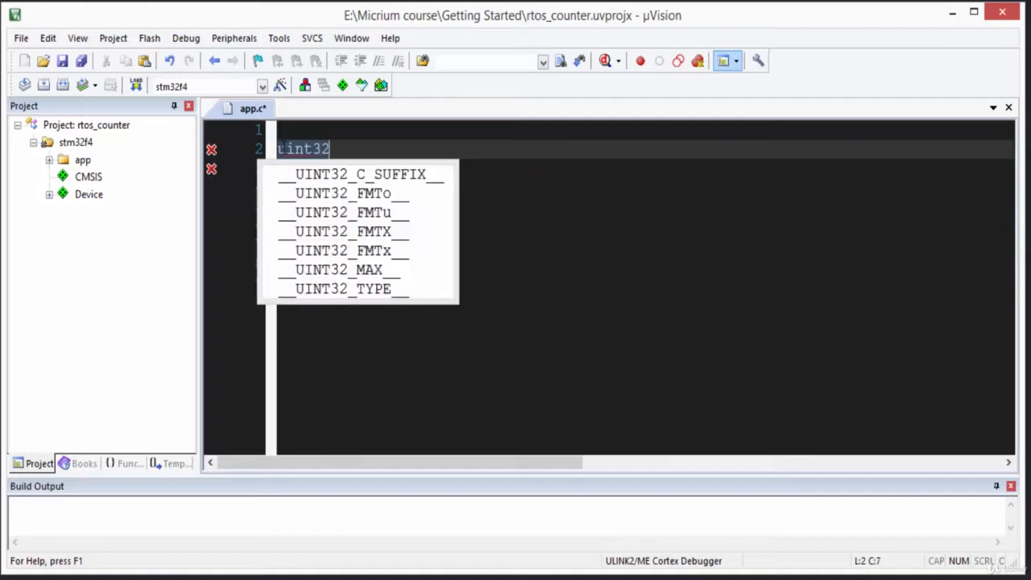
text(_t co)
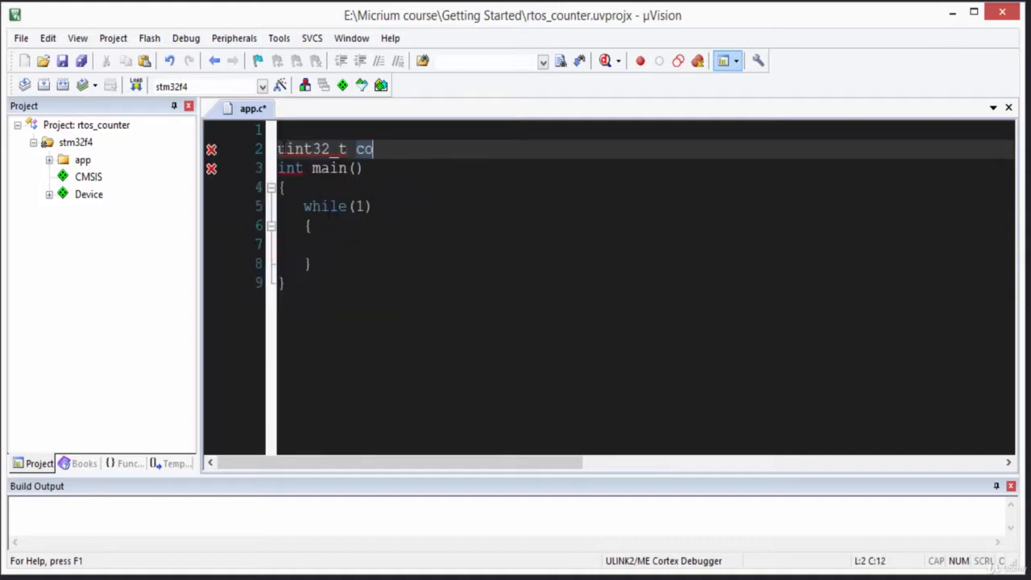
text(unter;)
click(646, 130)
text(#i)
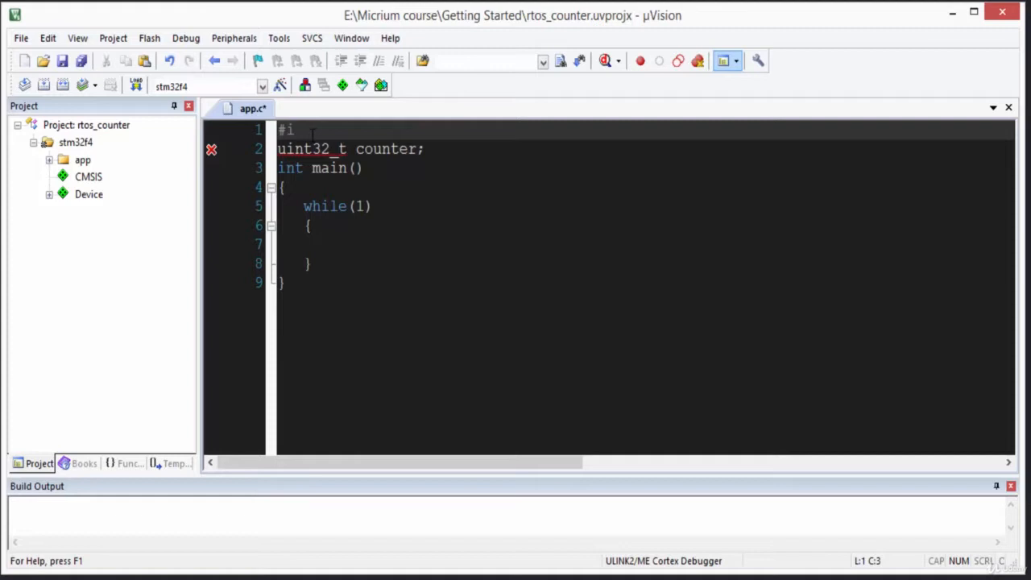
text(nclude)
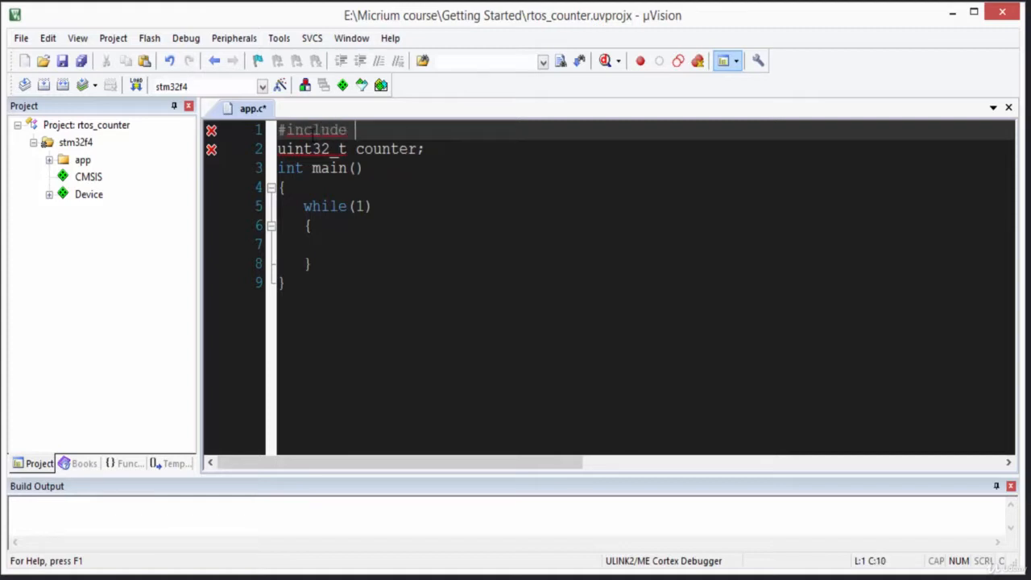
text(<s>)
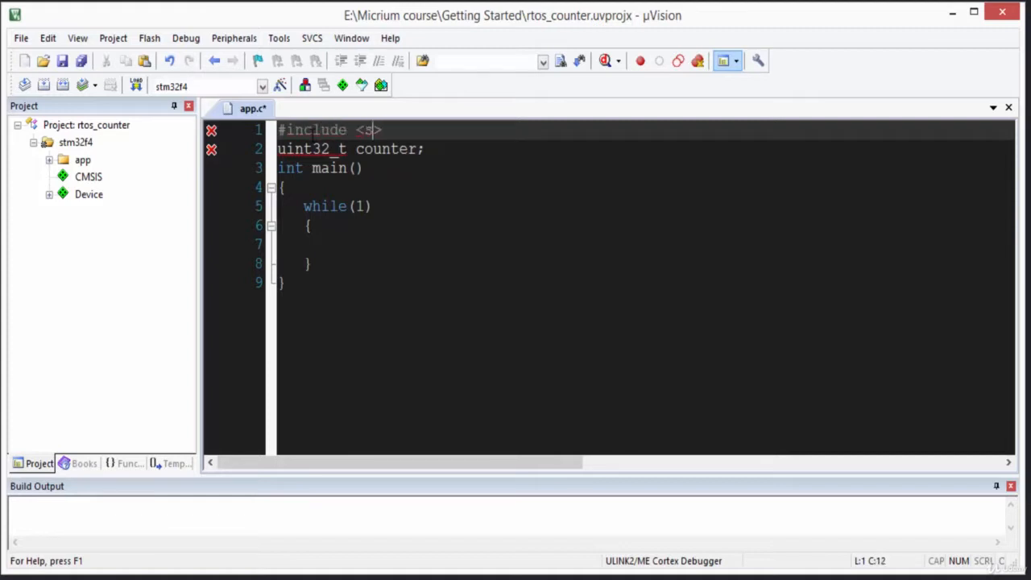
text(tdint.h)
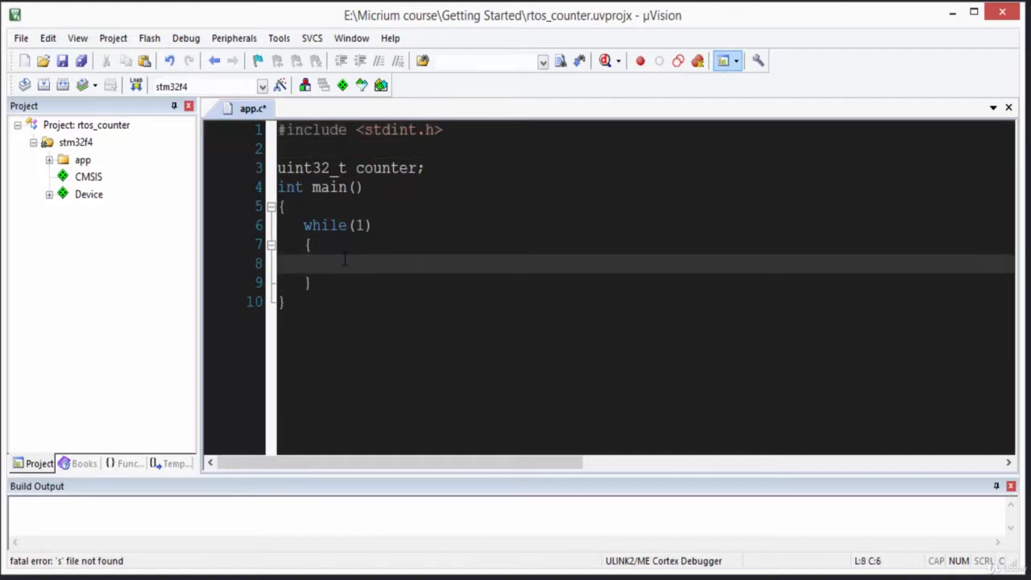
Step: Increment counter with counter++; inside the while(1) loop
text(c)
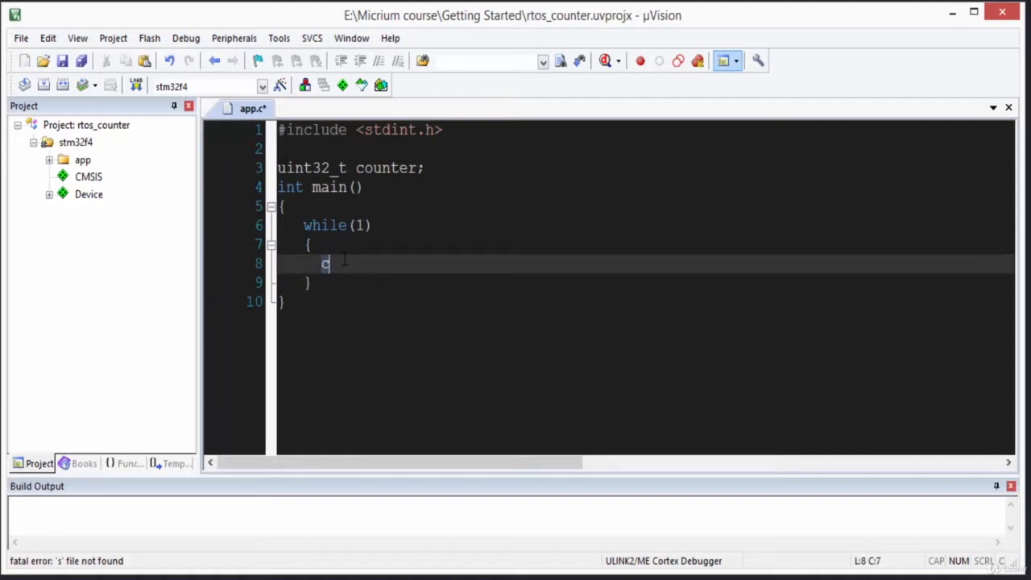
text(ounter)
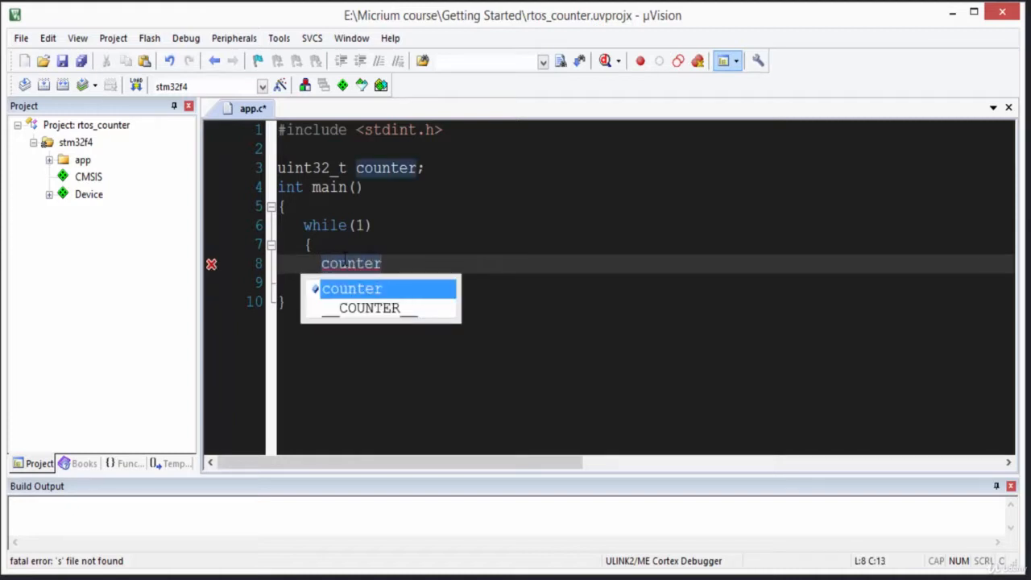
text(++;)
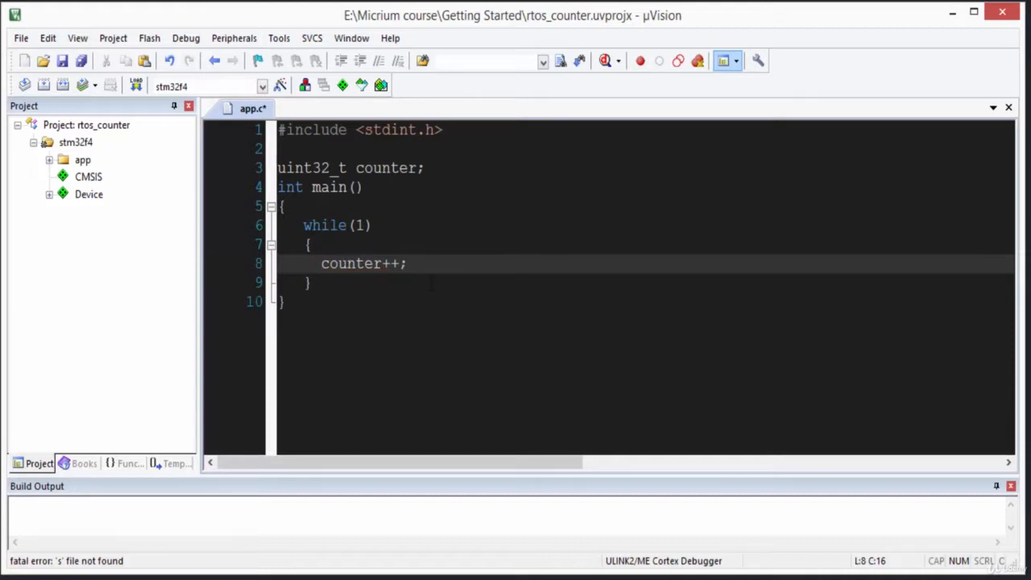
Step: Build the rtos_counter project with 0 errors and 0 warnings
click(44, 84)
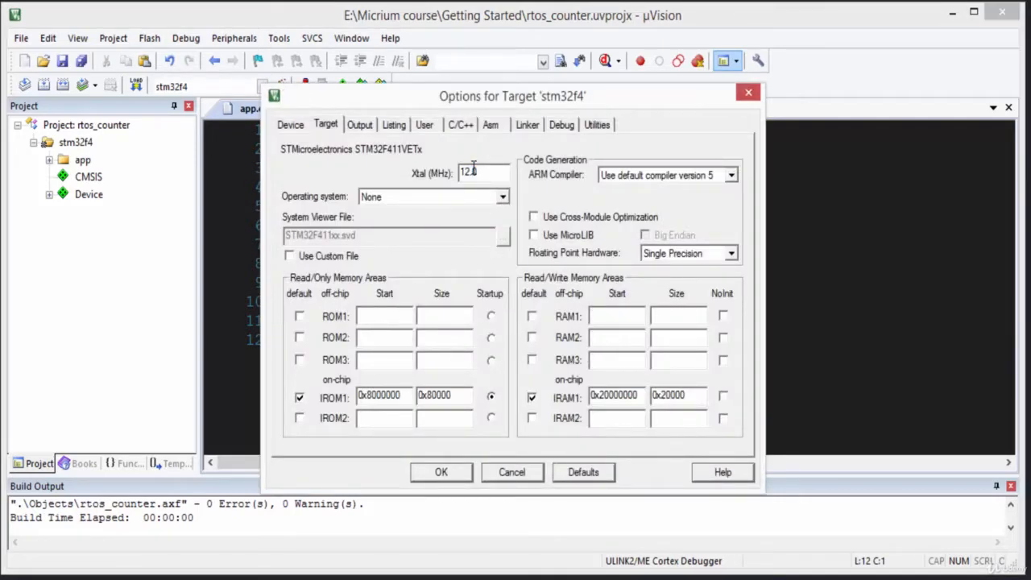
Step: Set Xtal to 16.0 MHz and choose the ST-Link Debugger for the target
text(16.0)
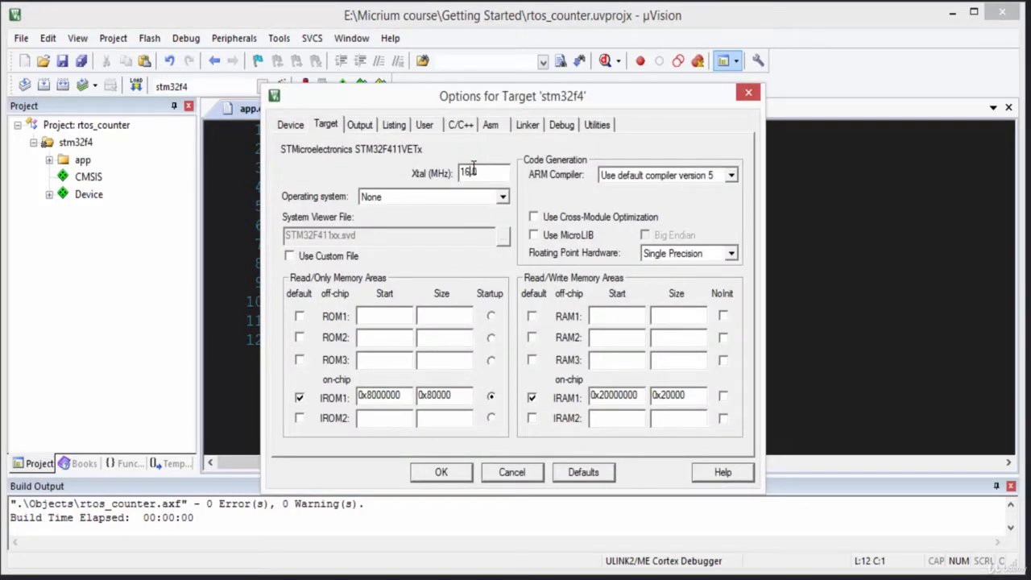
click(560, 124)
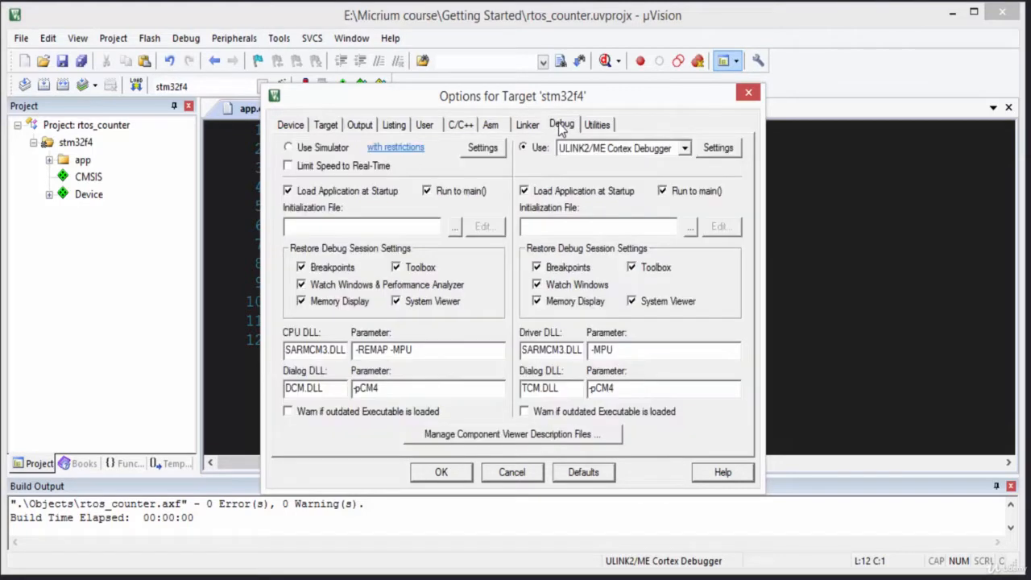
click(683, 148)
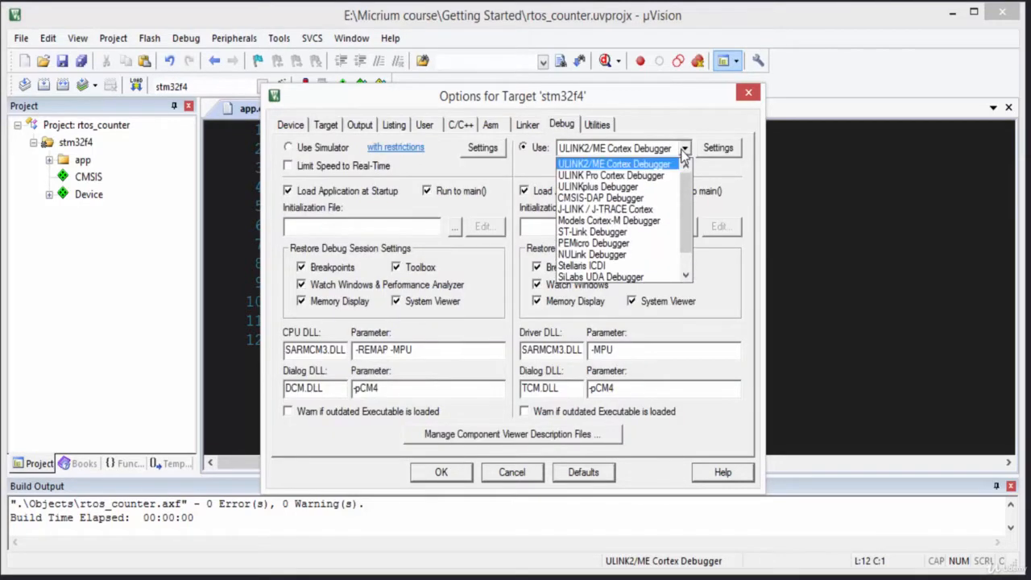
click(593, 231)
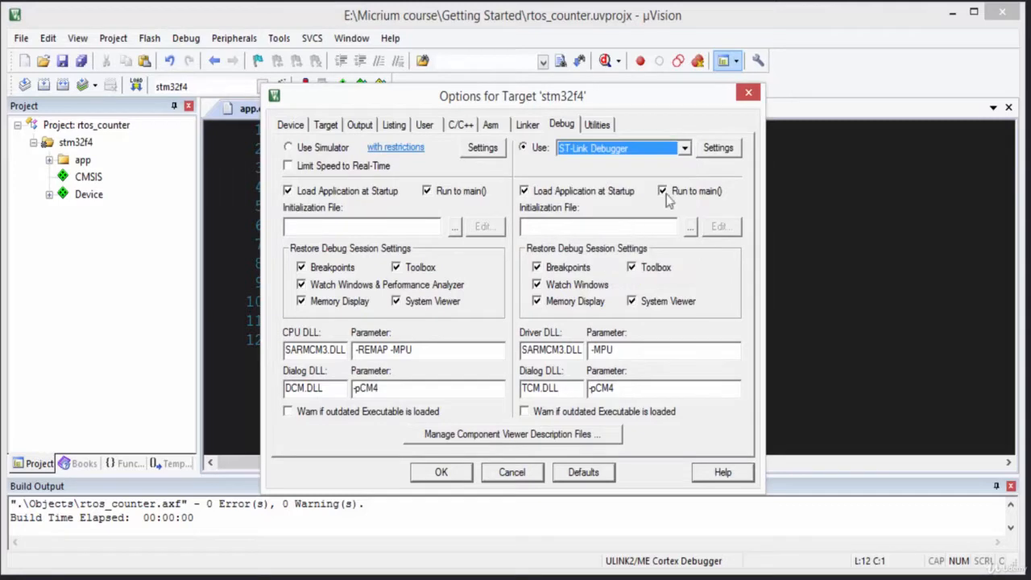
Step: Enable Reset and Run in the ST-Link flash download settings and confirm the setup
click(717, 148)
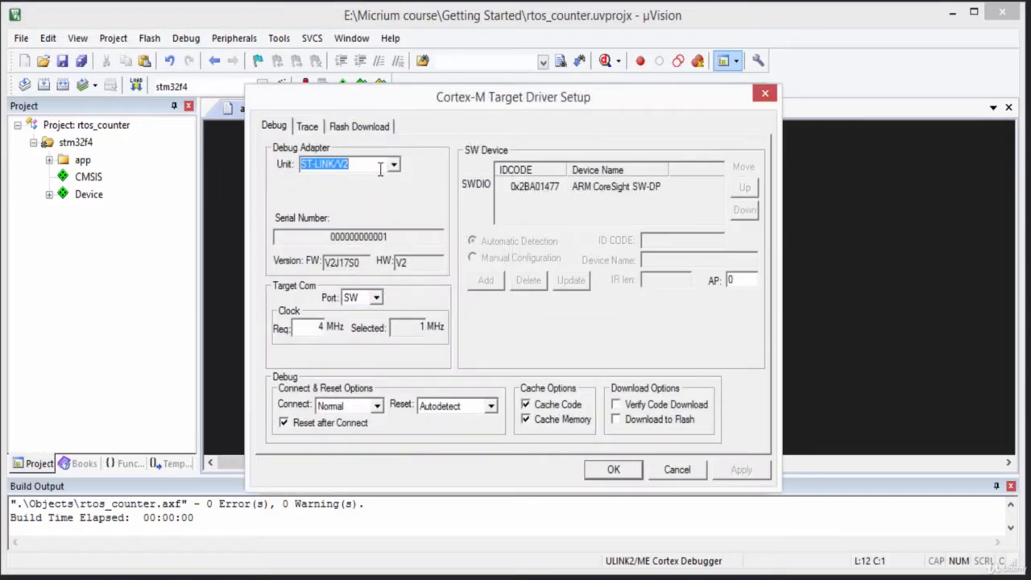
click(358, 126)
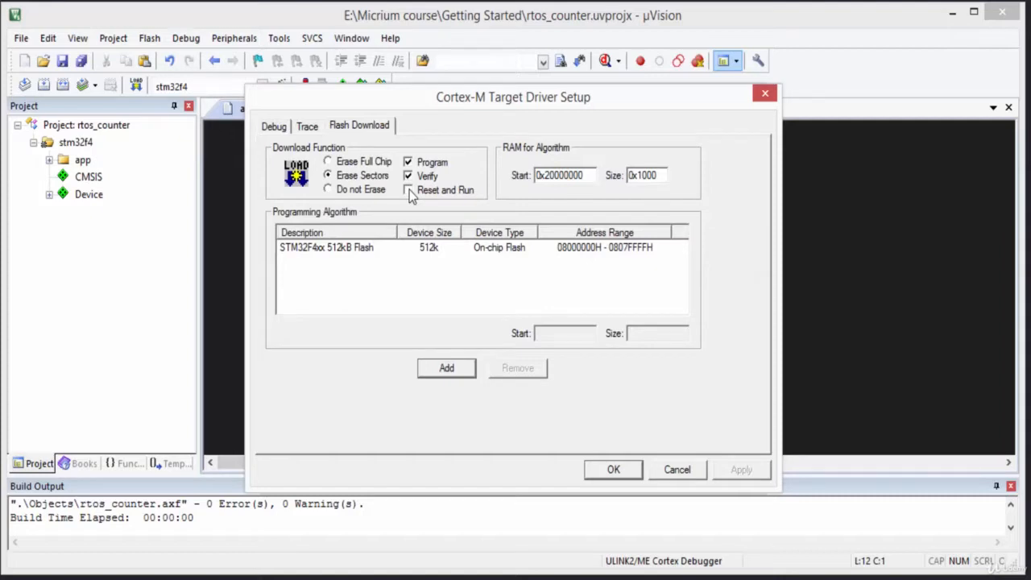
click(409, 190)
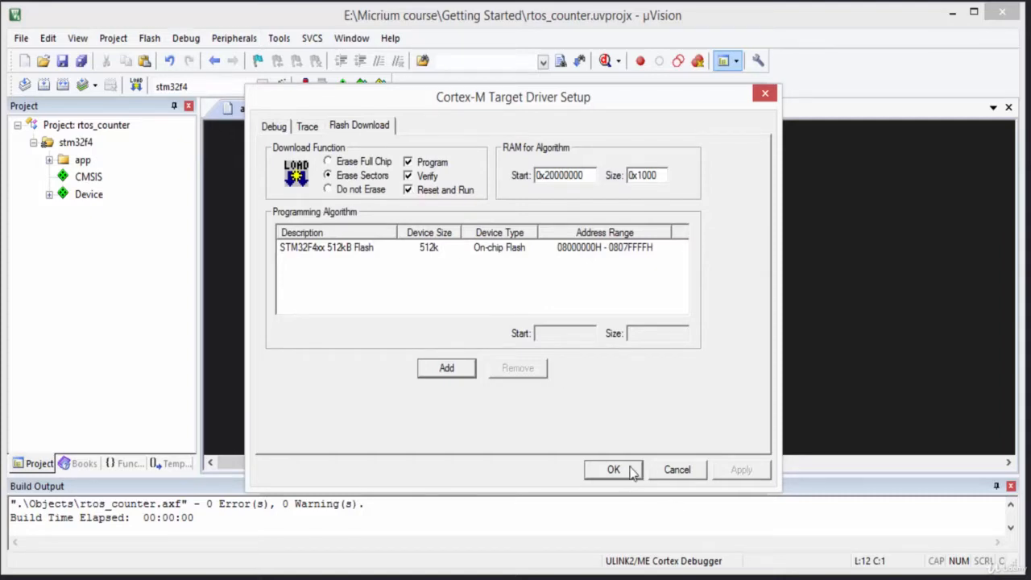
click(613, 471)
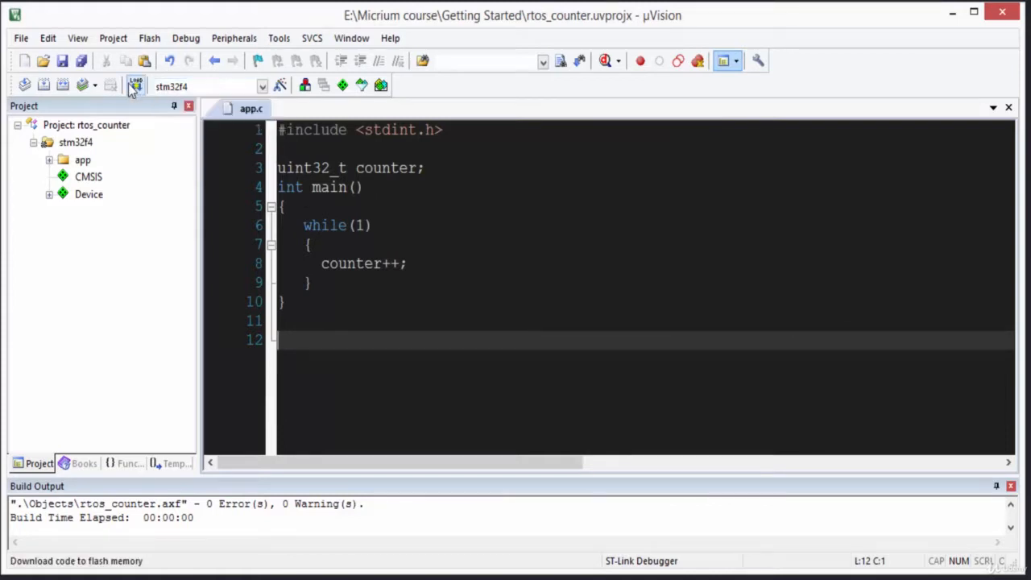
Step: Flash the program to the board and start the debug session
click(135, 86)
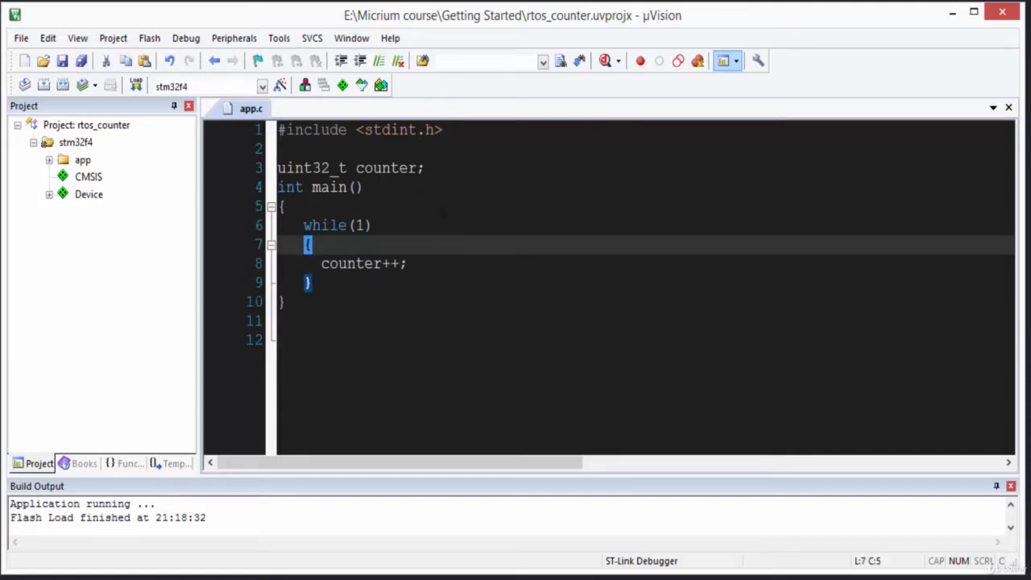
mouse_move(604, 61)
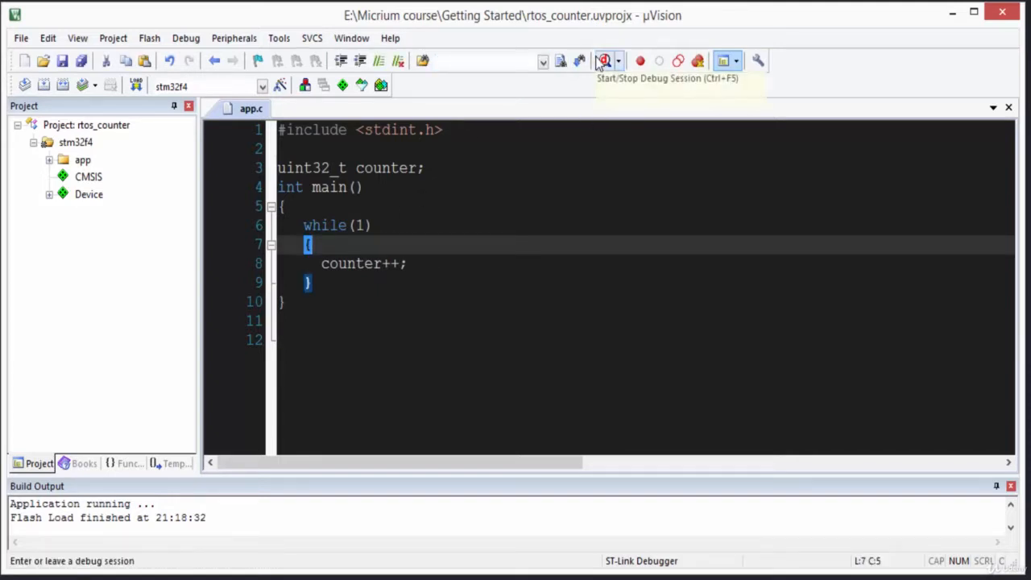
click(604, 61)
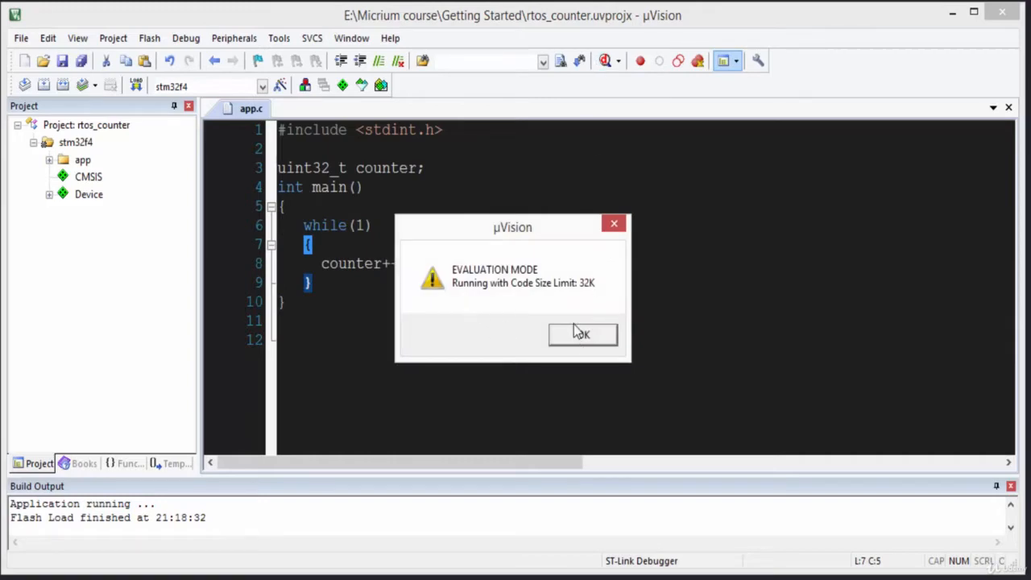
Step: Dismiss the evaluation notice and add counter to Watch 1, showing 0x00000000
click(583, 333)
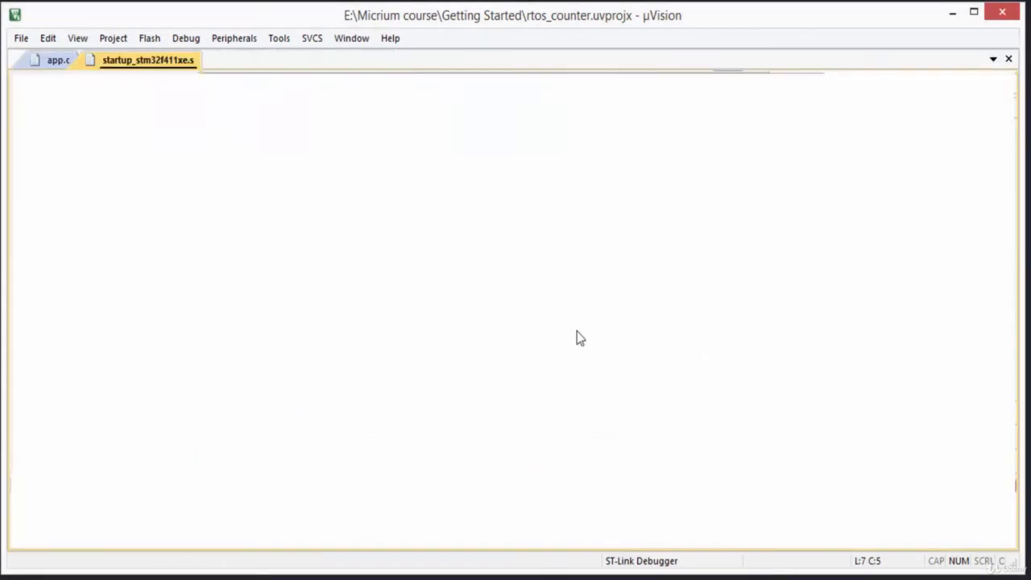
click(186, 39)
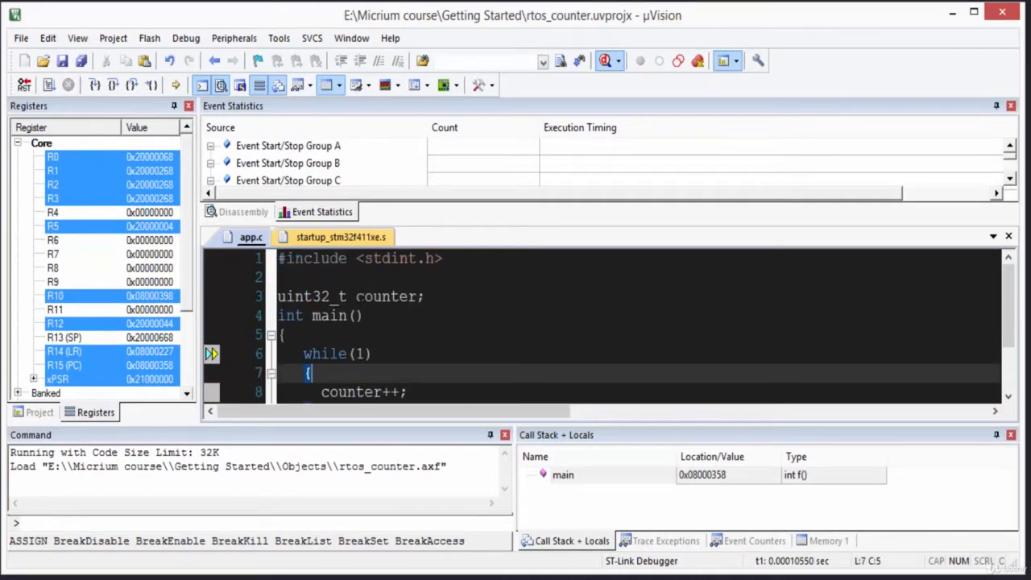
right_click(386, 297)
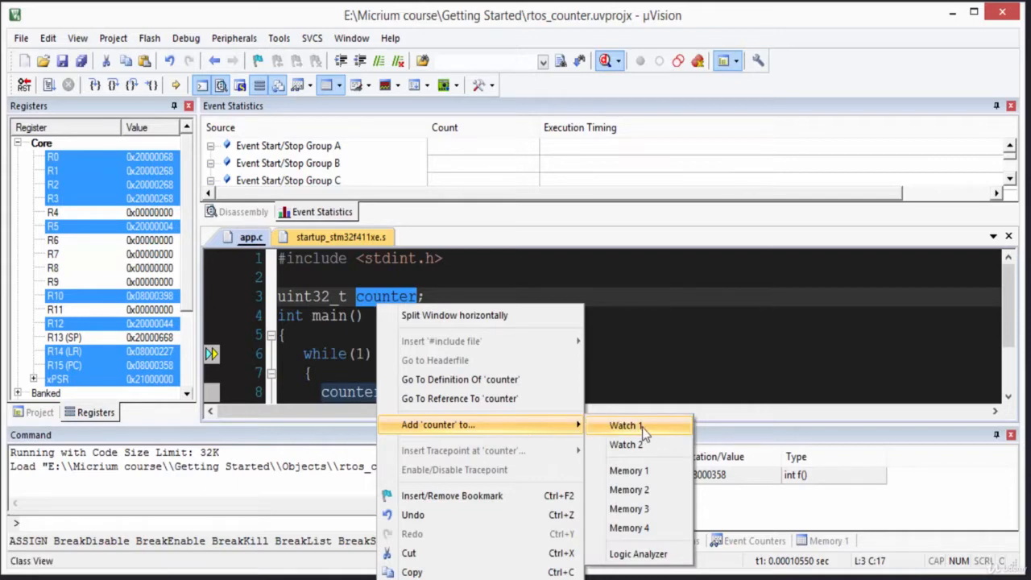
click(625, 425)
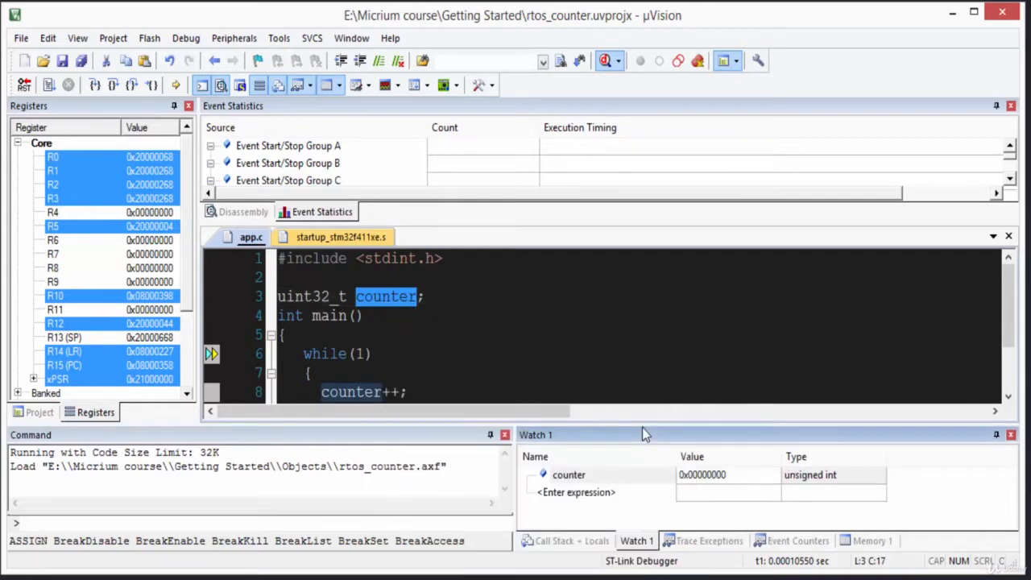
mouse_move(567, 441)
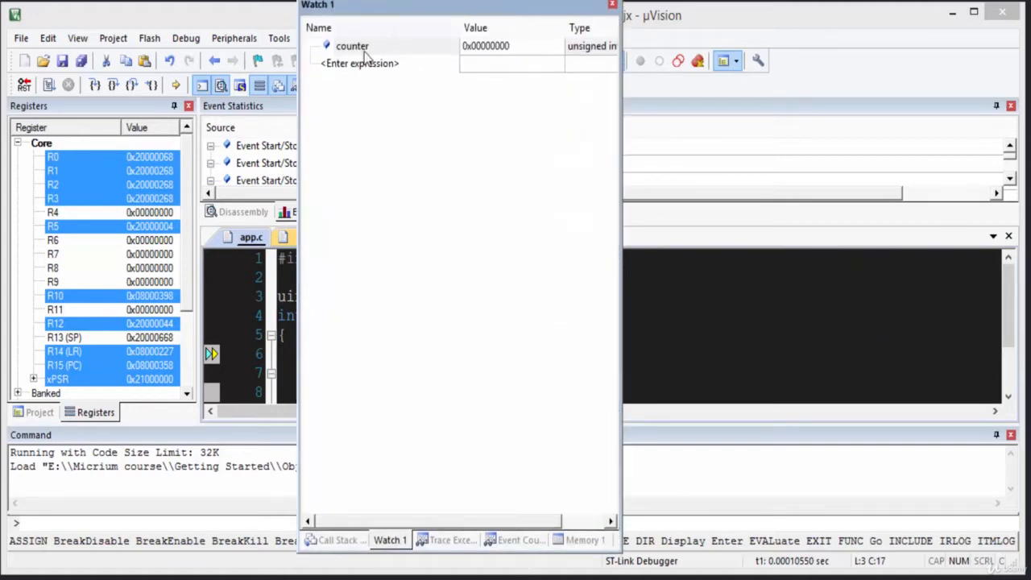
right_click(351, 45)
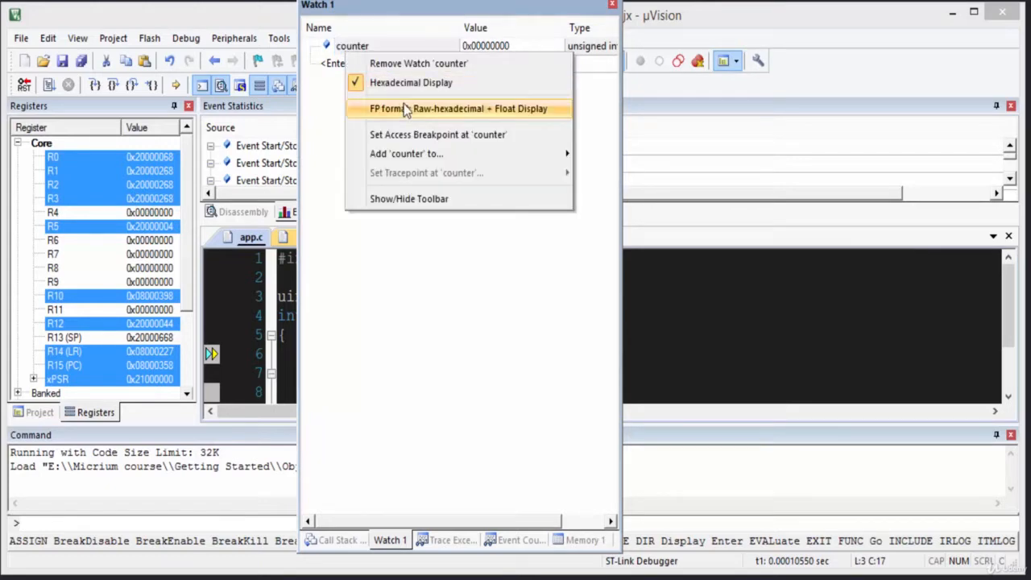
Step: Show counter in decimal and run the program so its value keeps incrementing
click(411, 82)
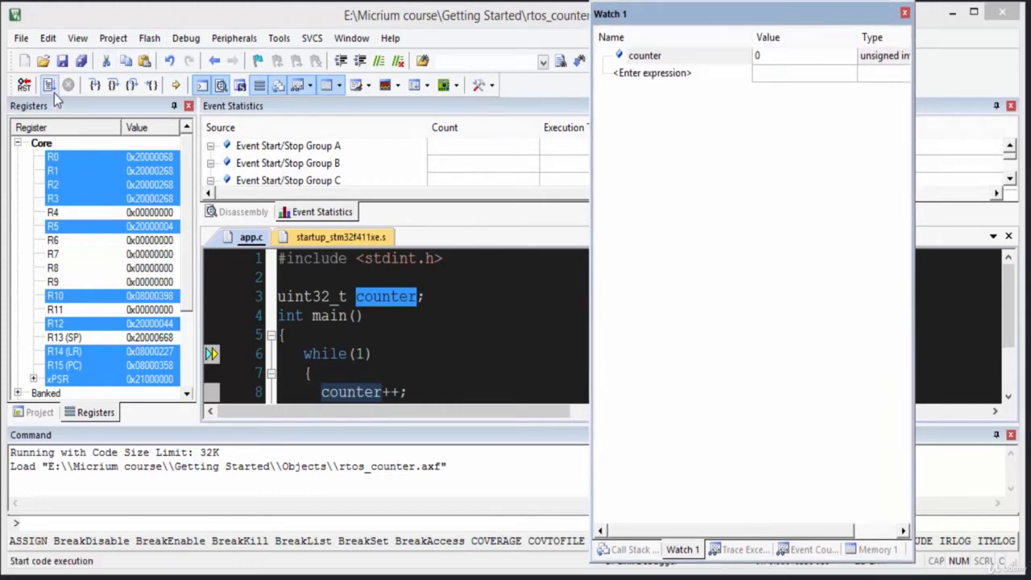
click(48, 84)
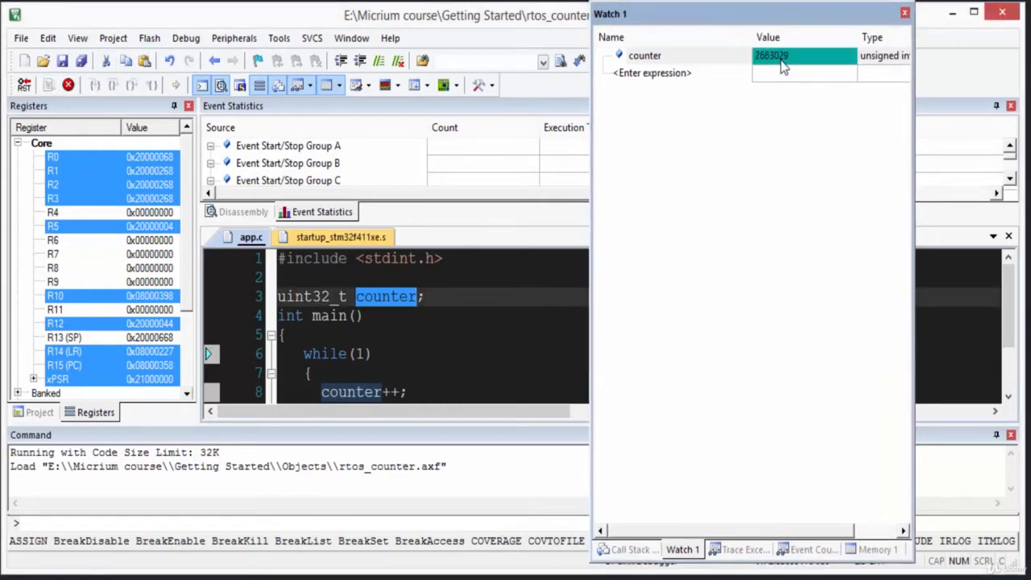